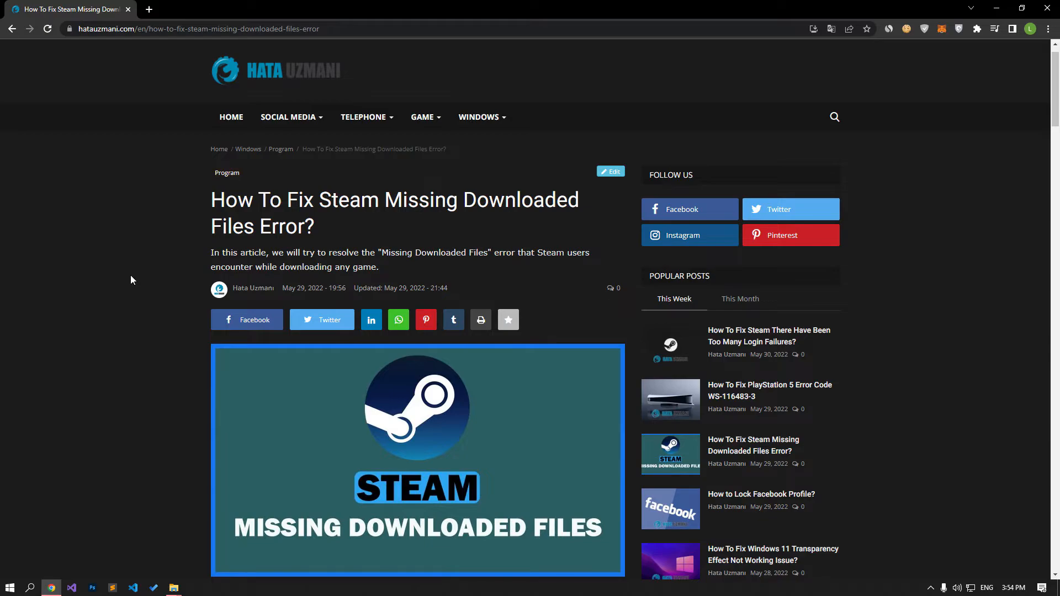
# Scroll the Steam fix guide down to section 2, Run the Program as Administrator
pyautogui.scroll(-3)
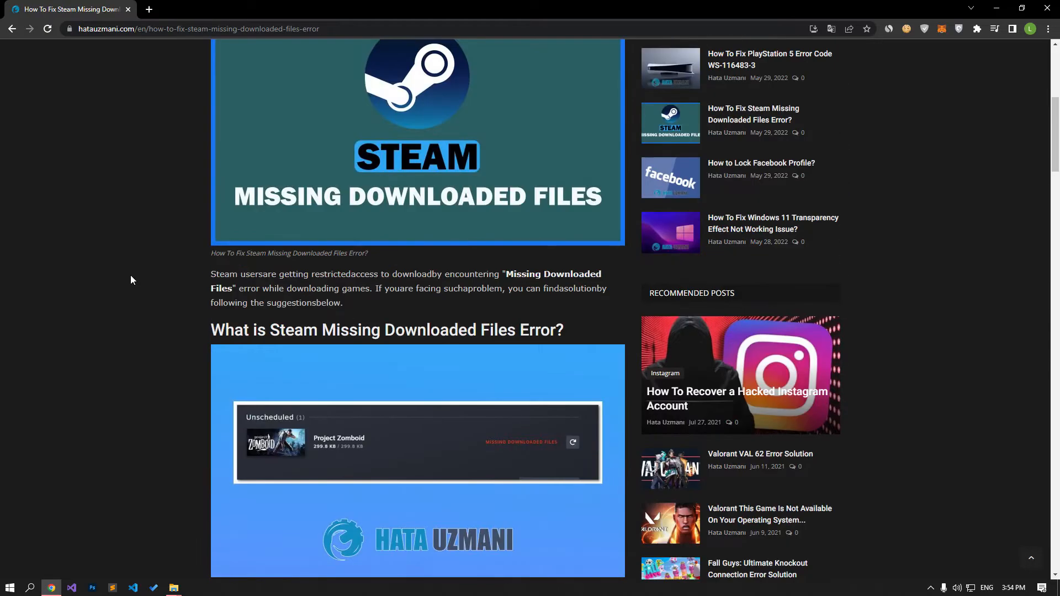
pyautogui.scroll(-3)
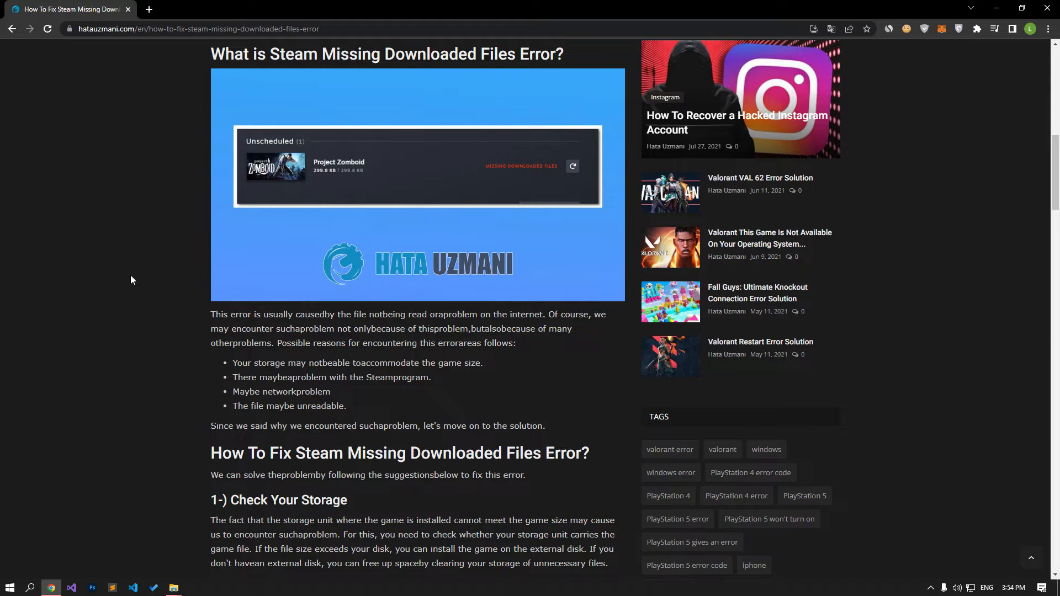
pyautogui.scroll(-3)
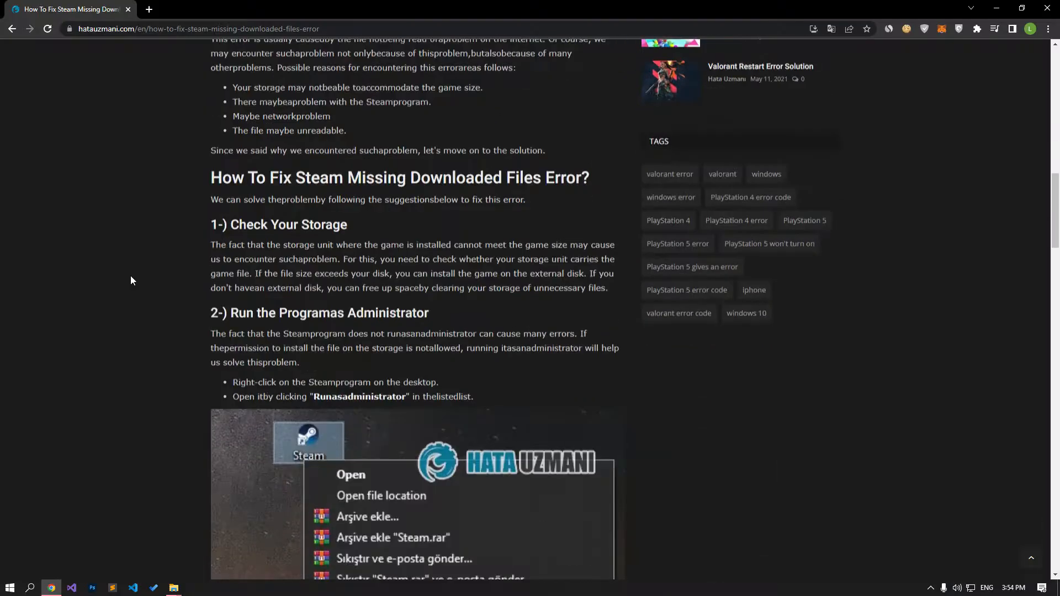
pyautogui.scroll(-3)
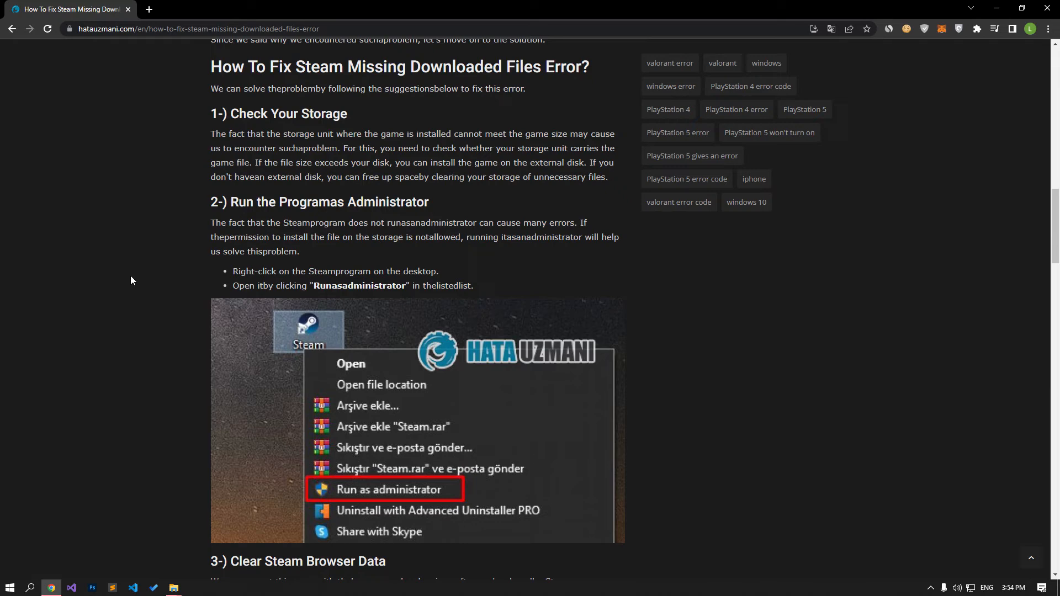
pyautogui.moveTo(170, 562)
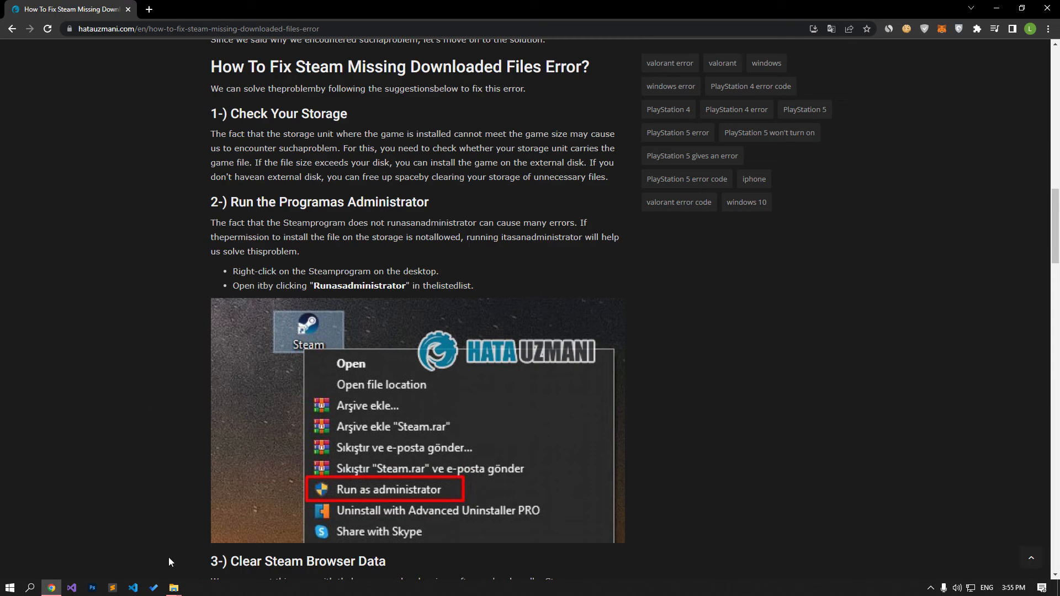
# Launch File Explorer from the taskbar onto This PC
pyautogui.click(174, 587)
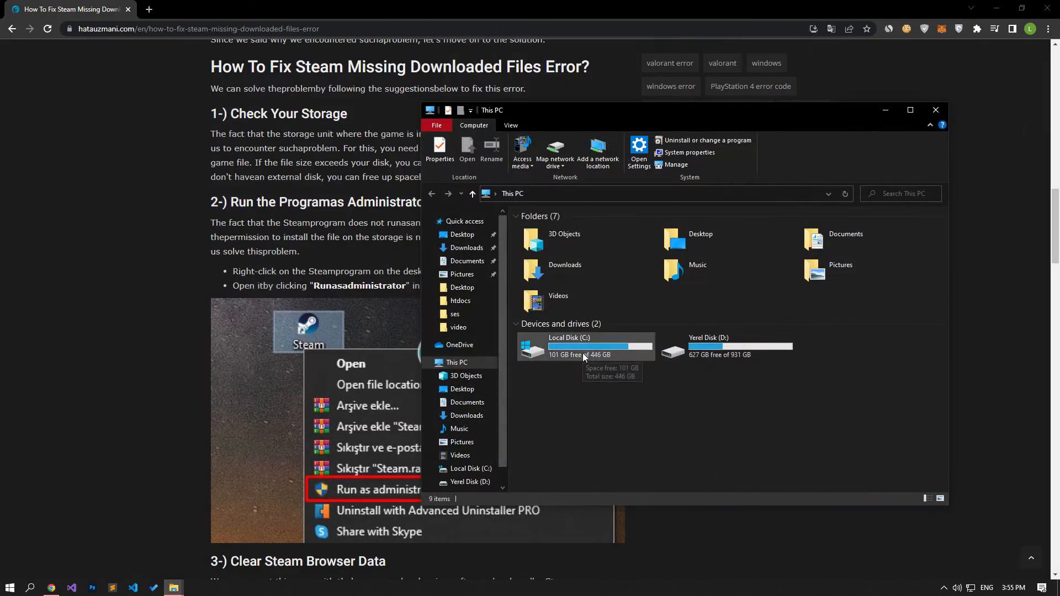
pyautogui.moveTo(704, 367)
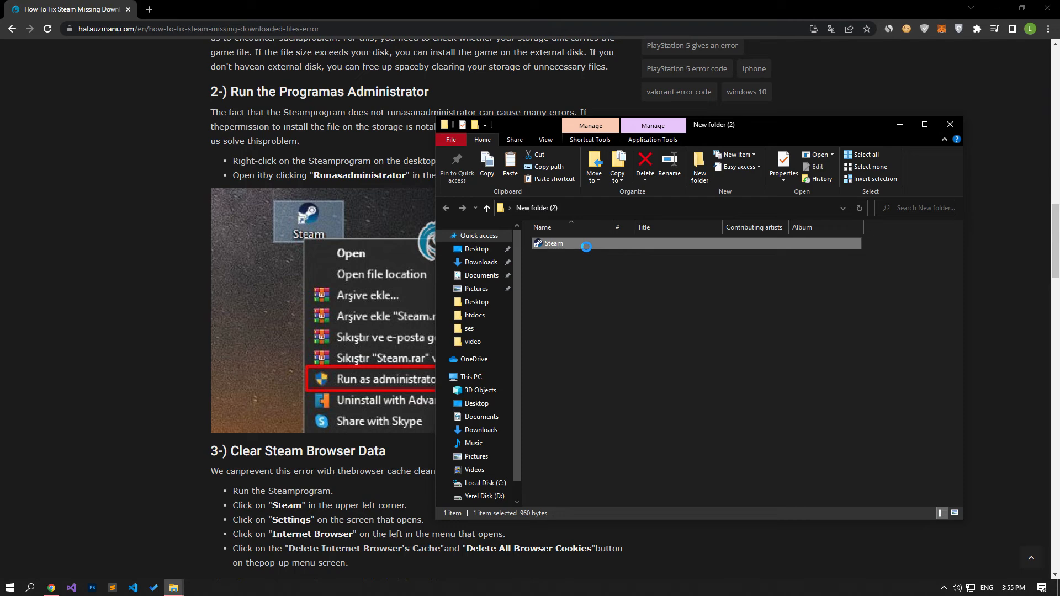
# Start Steam from its shortcut with Run as administrator
pyautogui.rightClick(553, 242)
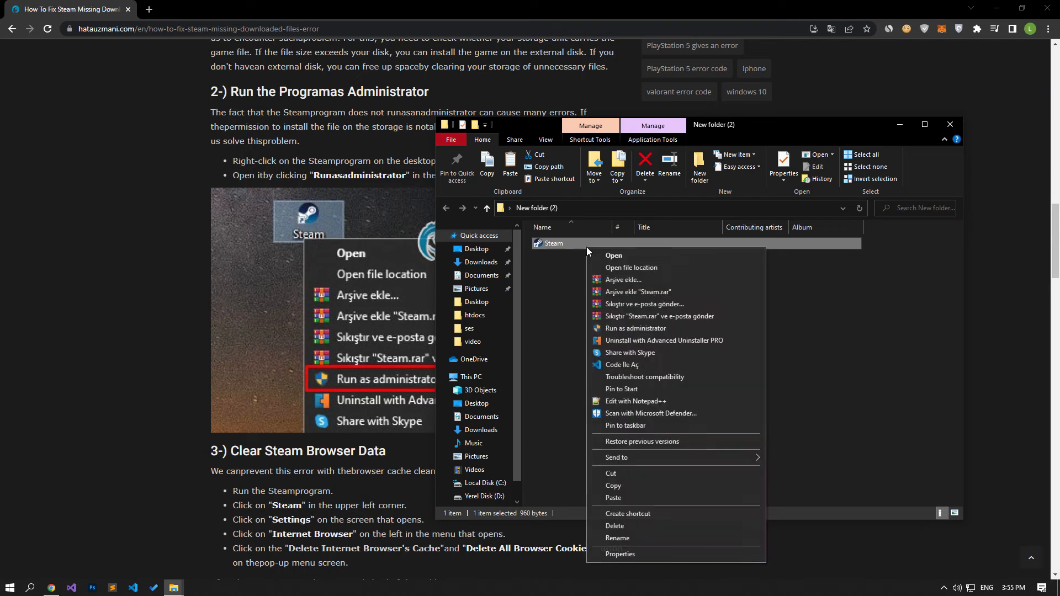
pyautogui.moveTo(616, 335)
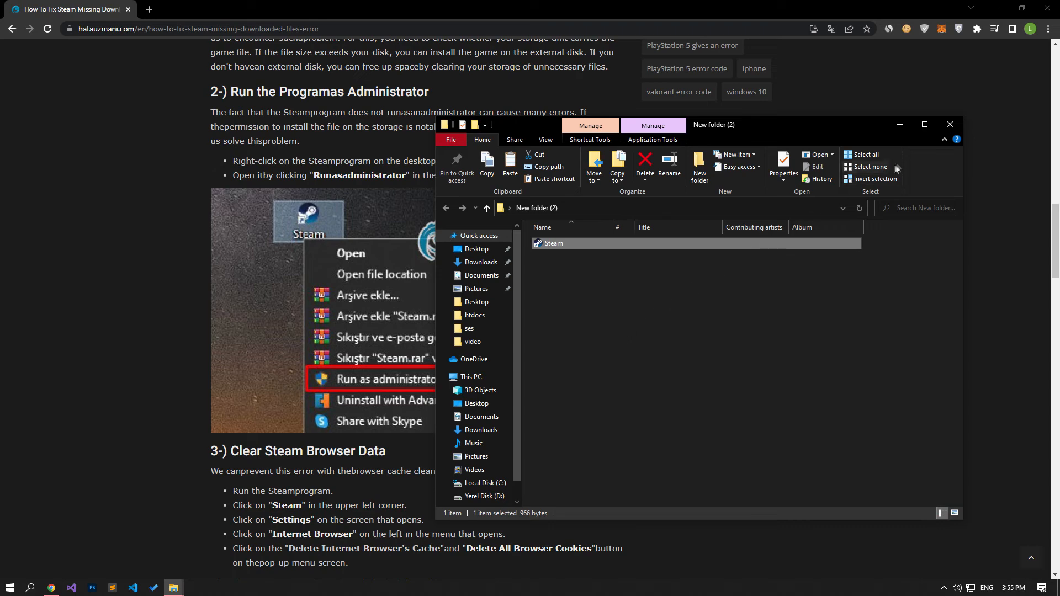
pyautogui.click(950, 124)
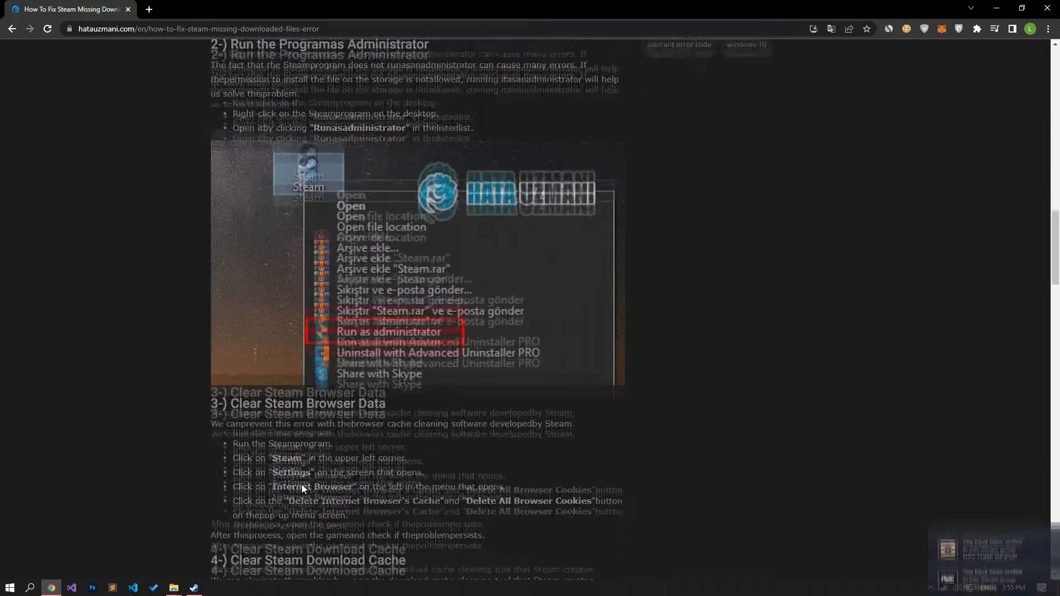
# Delete Steam's web browser cache in Settings > Web Browser and close Settings
pyautogui.scroll(-3)
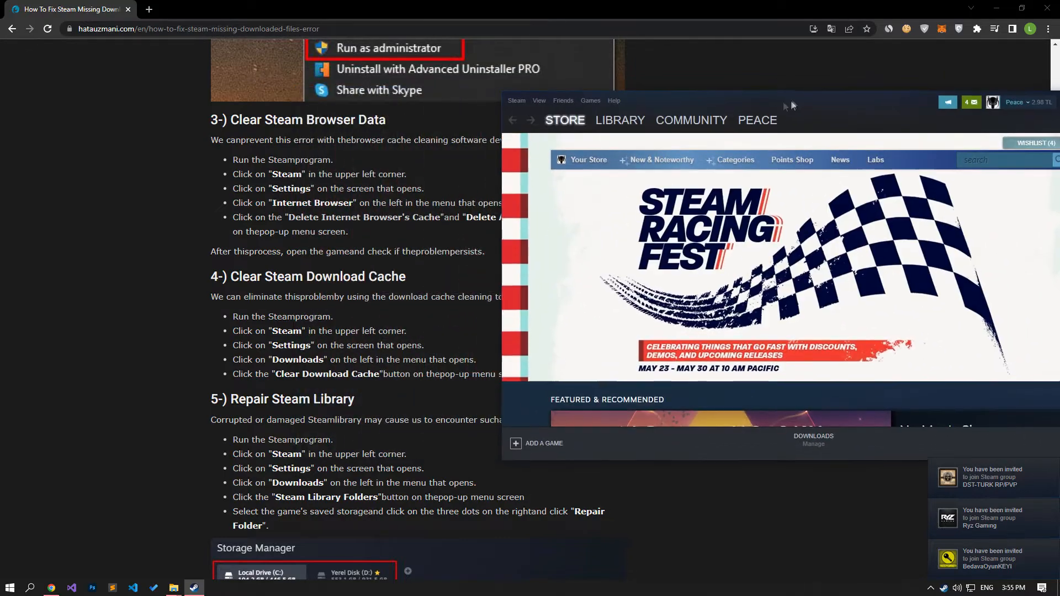
pyautogui.click(517, 99)
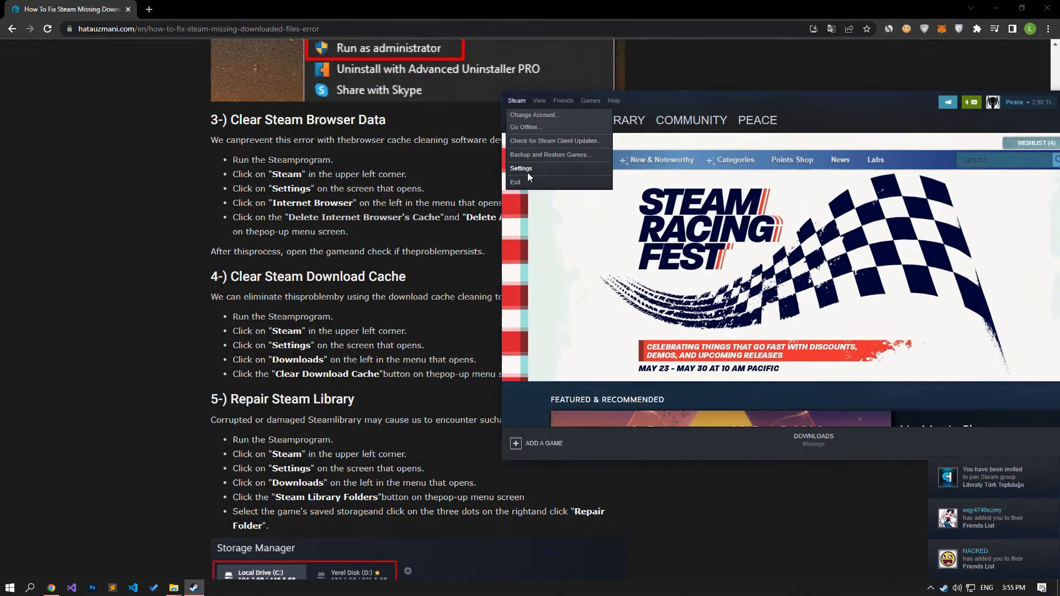
pyautogui.click(521, 167)
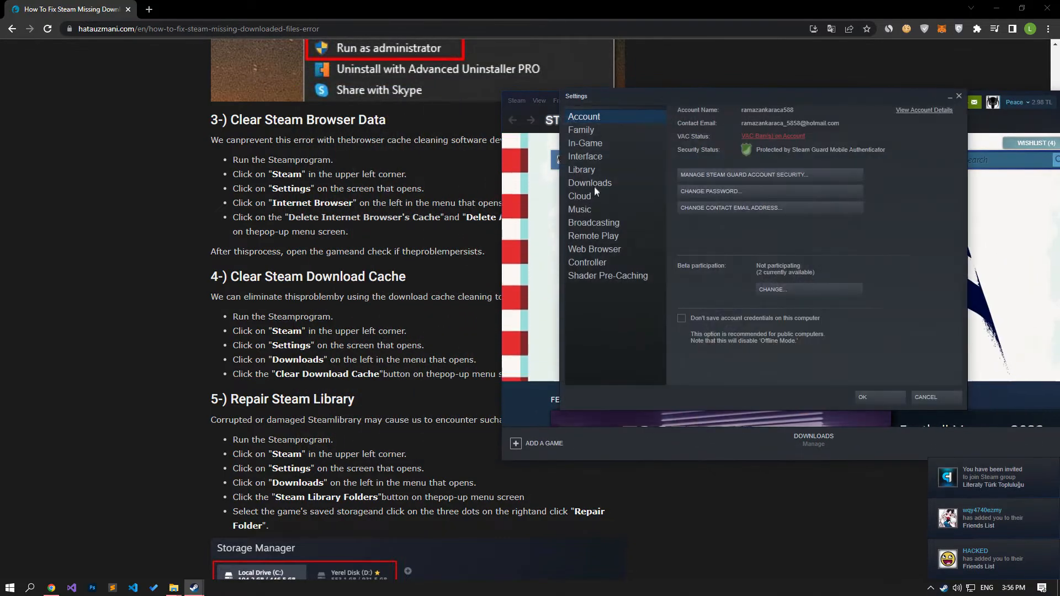
pyautogui.click(589, 184)
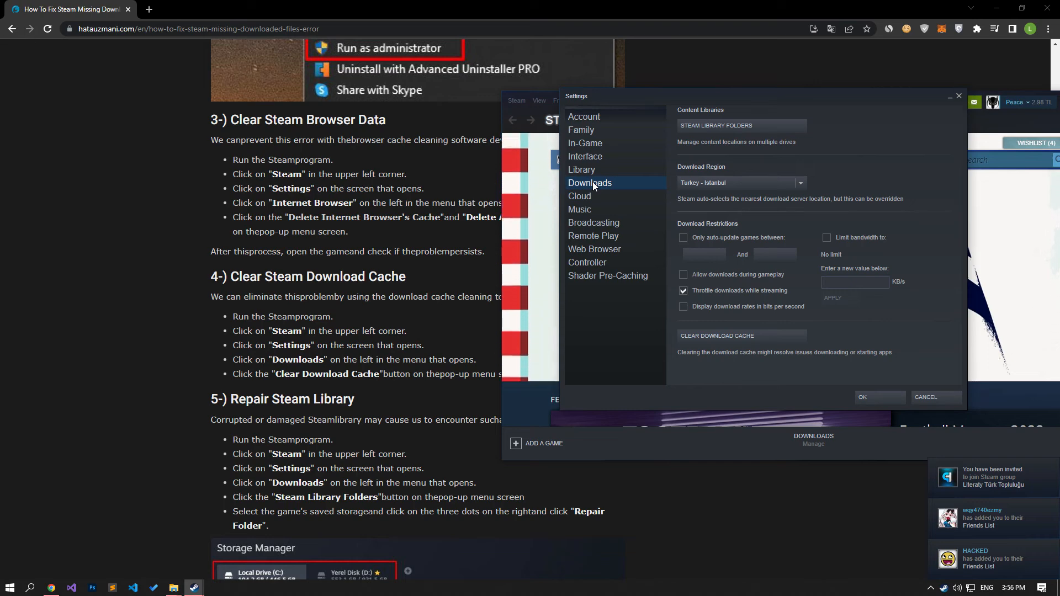
pyautogui.click(594, 249)
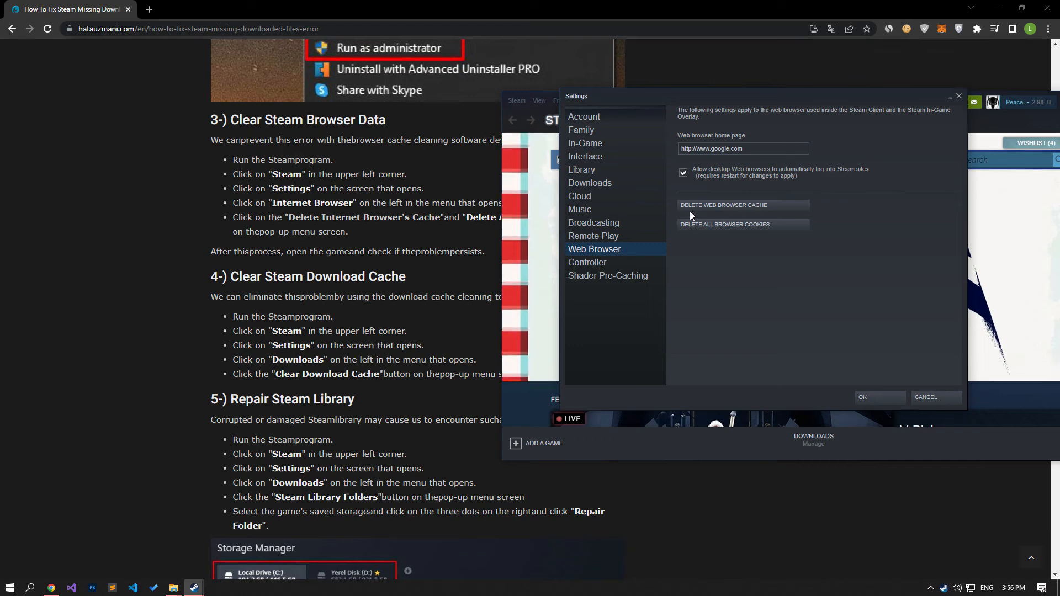
pyautogui.click(723, 205)
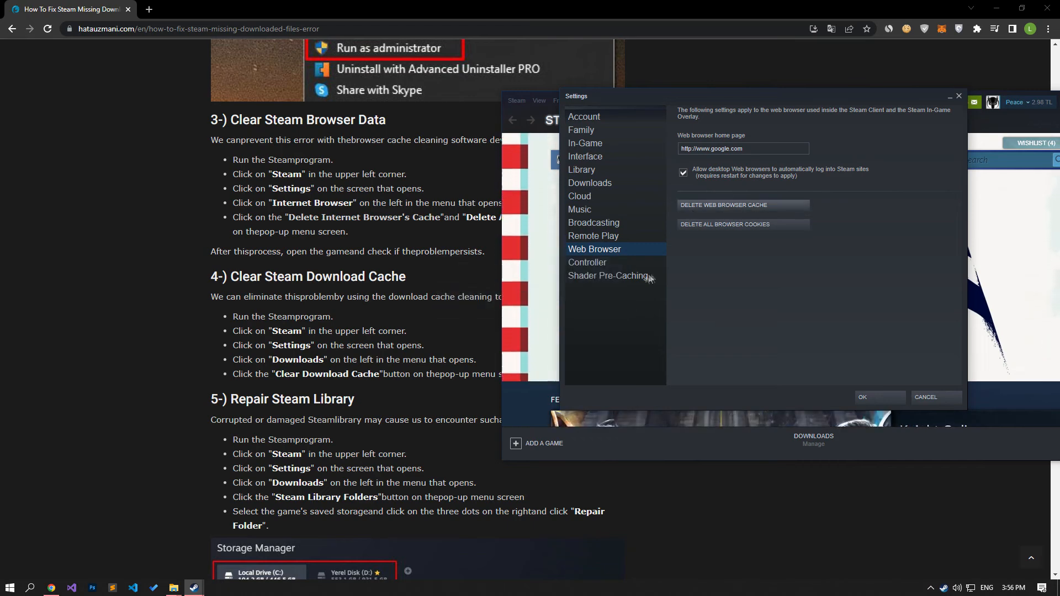
pyautogui.click(724, 224)
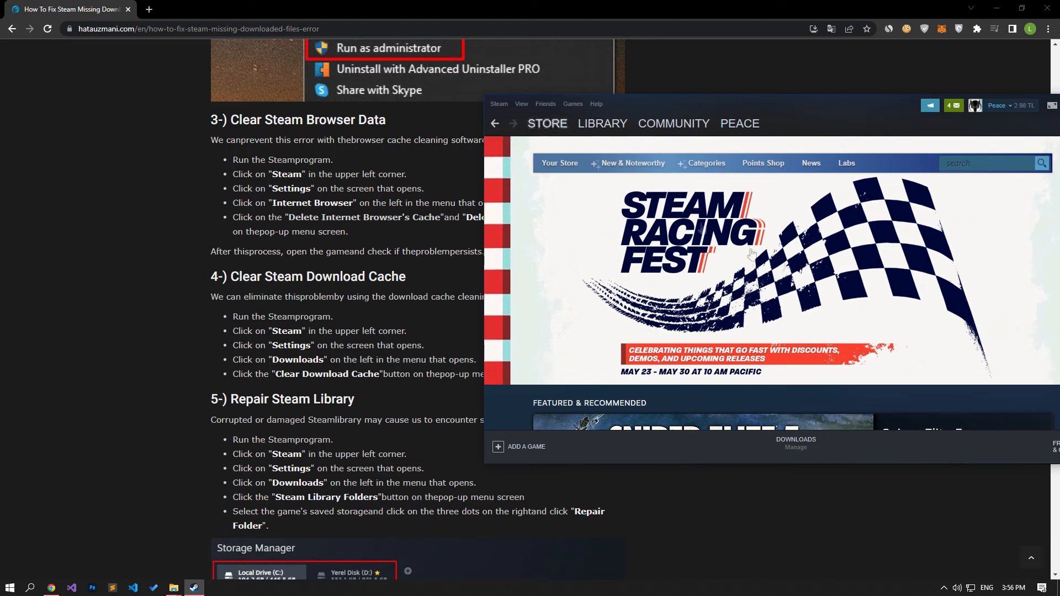
# Reopen Steam Settings on the Downloads page to clear the download cache
pyautogui.click(498, 104)
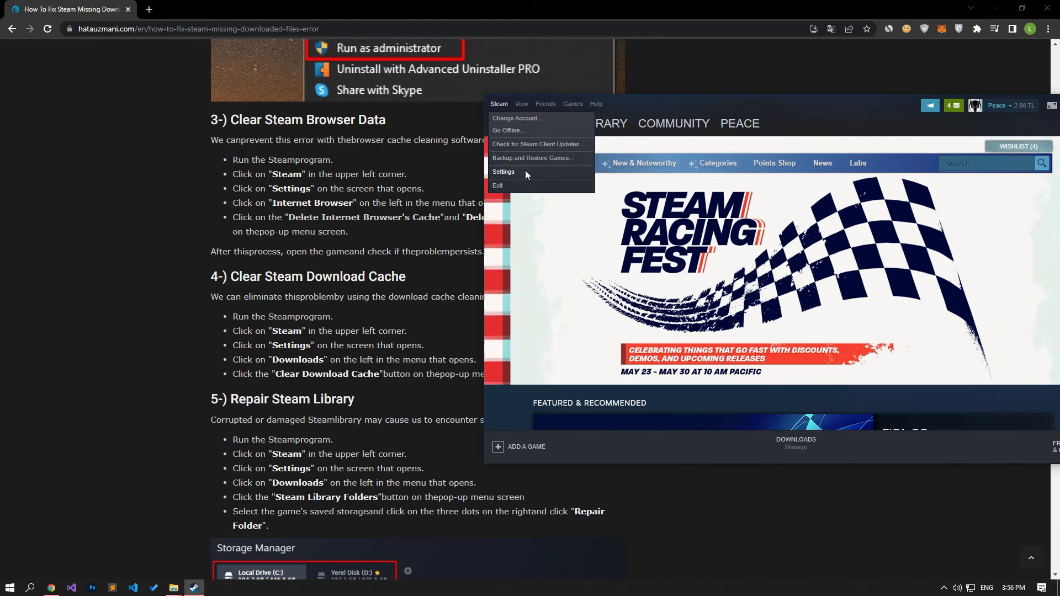
pyautogui.click(503, 171)
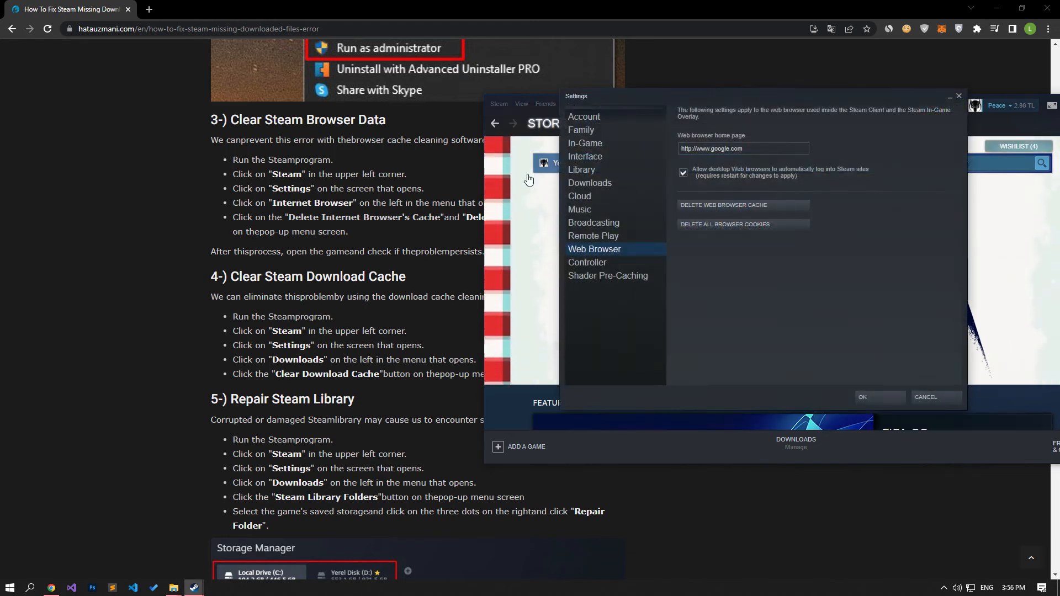
pyautogui.click(581, 170)
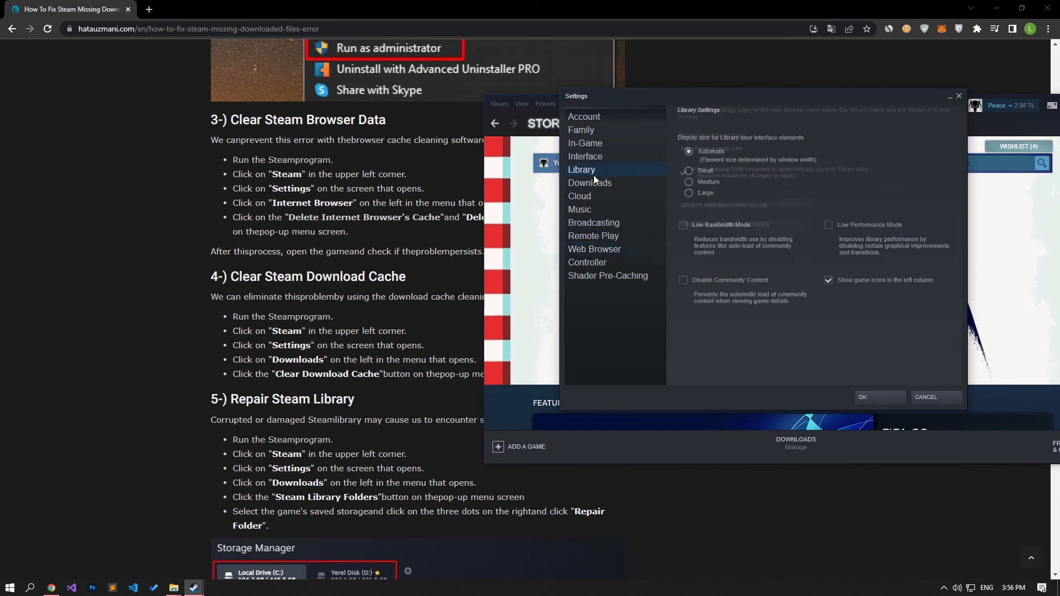
pyautogui.click(589, 183)
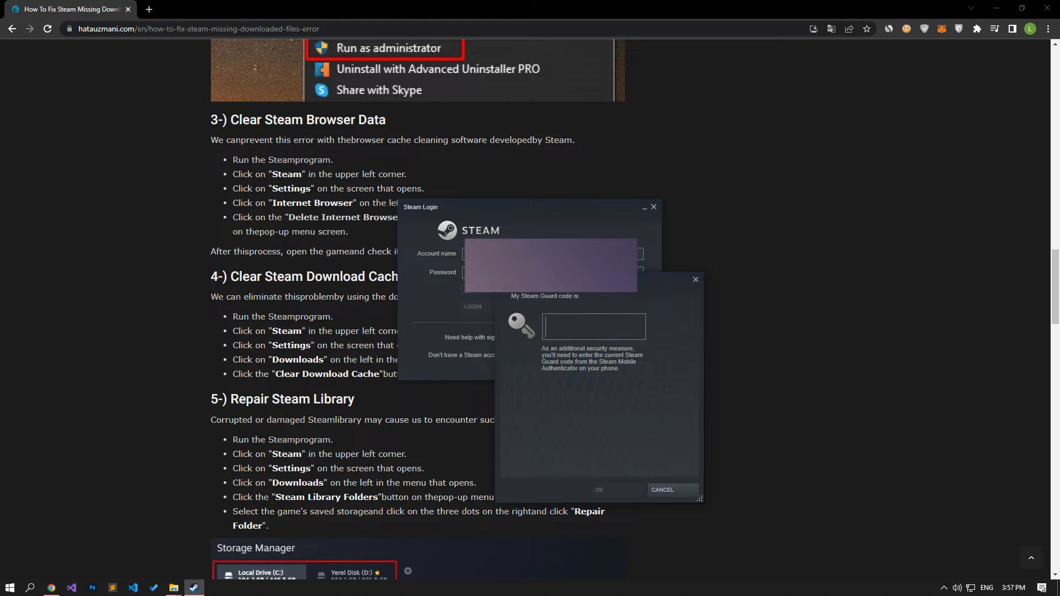
# Enter the Steam Guard code to sign back in
pyautogui.write('JH')
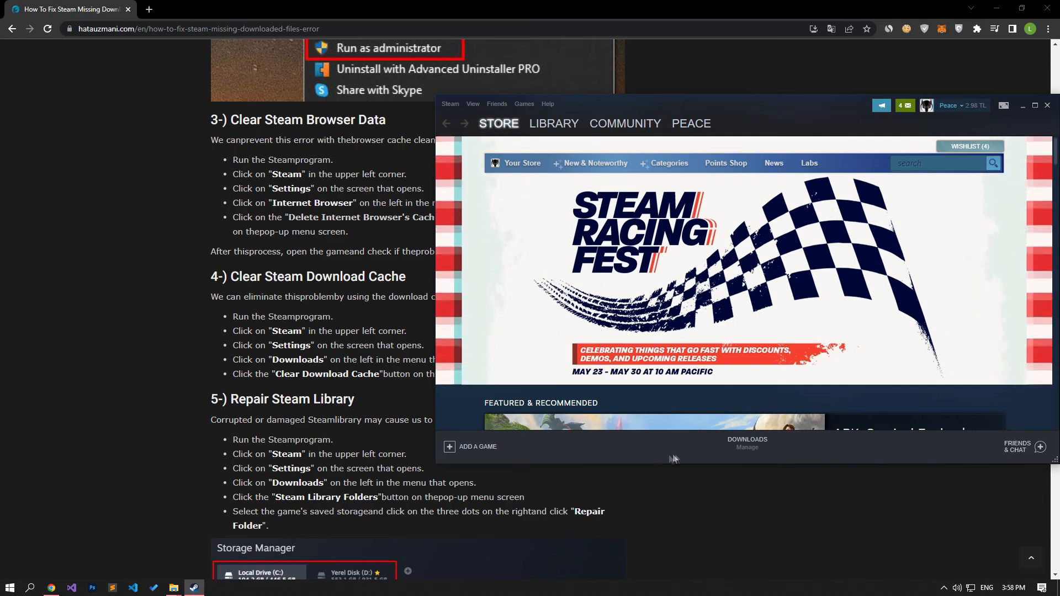
# Reach the Storage Manager through Library > Downloads > download settings
pyautogui.click(555, 124)
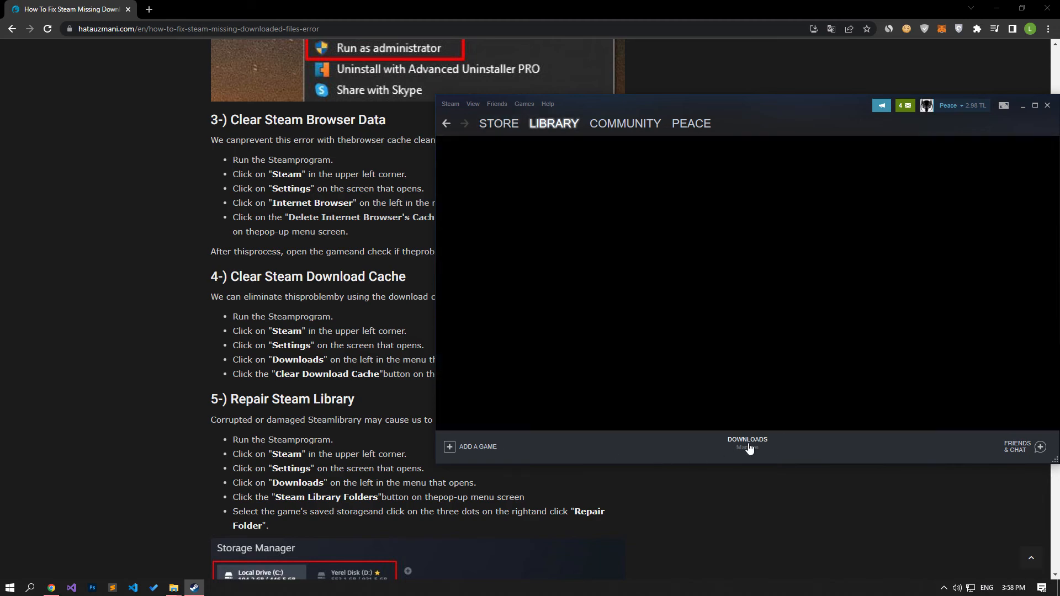
pyautogui.click(746, 444)
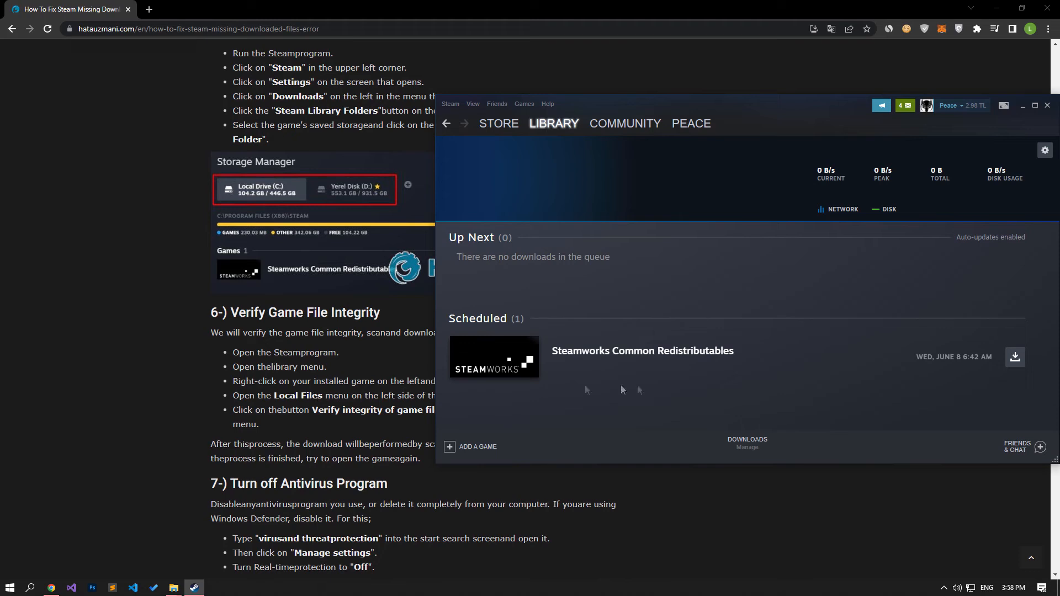
pyautogui.moveTo(807, 115)
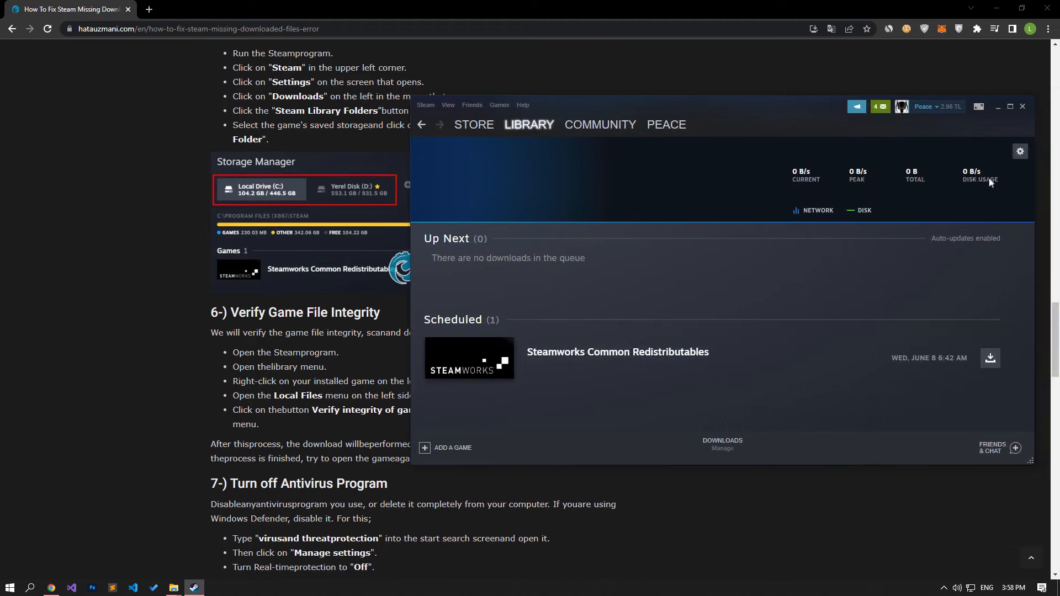
pyautogui.click(1020, 150)
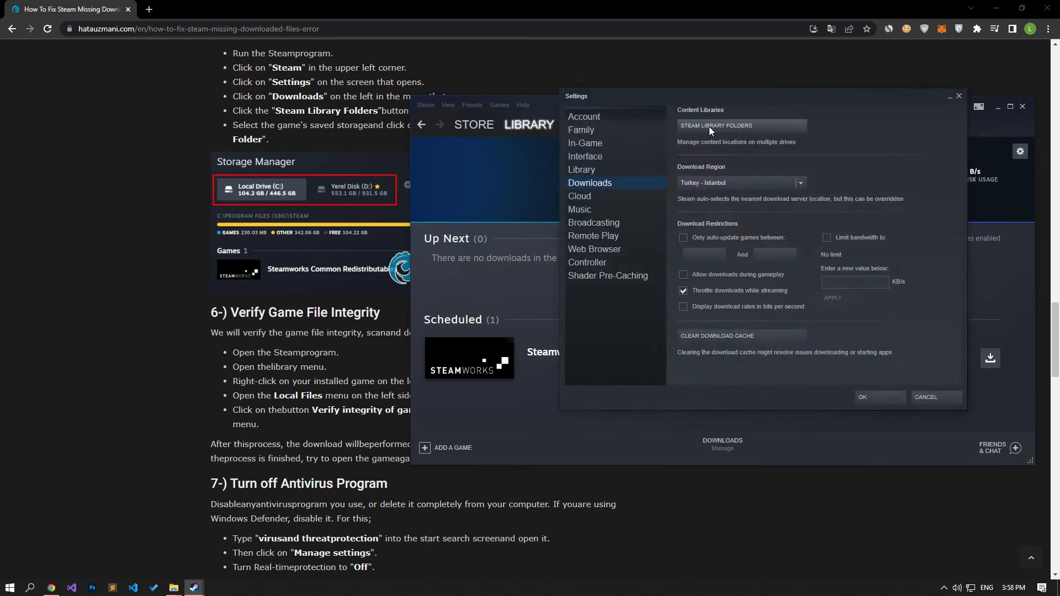
pyautogui.click(715, 125)
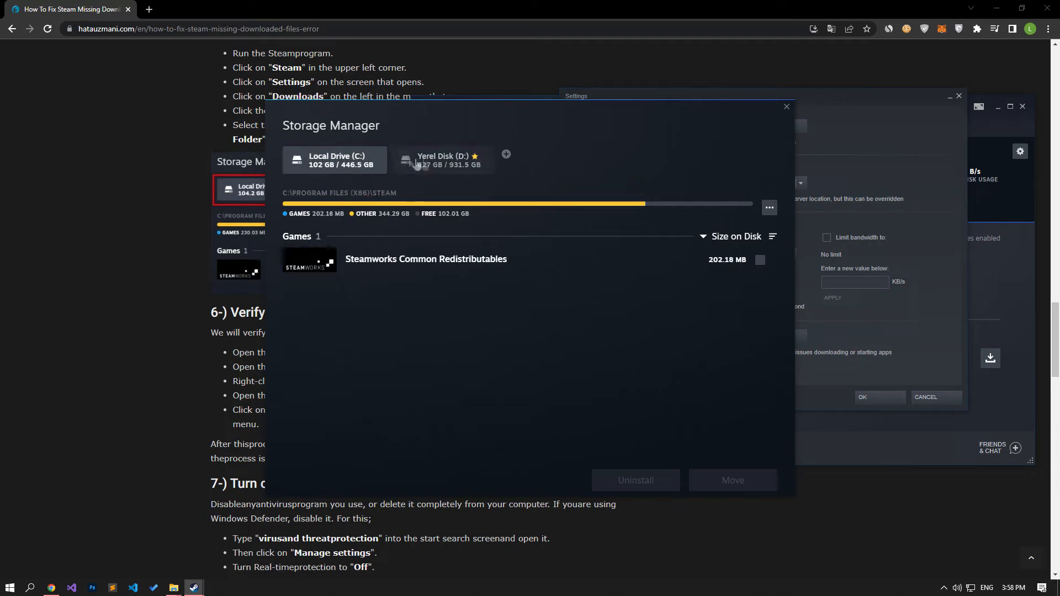
# Repair the Yerel Disk (D:) library folder and close the Done message
pyautogui.click(443, 160)
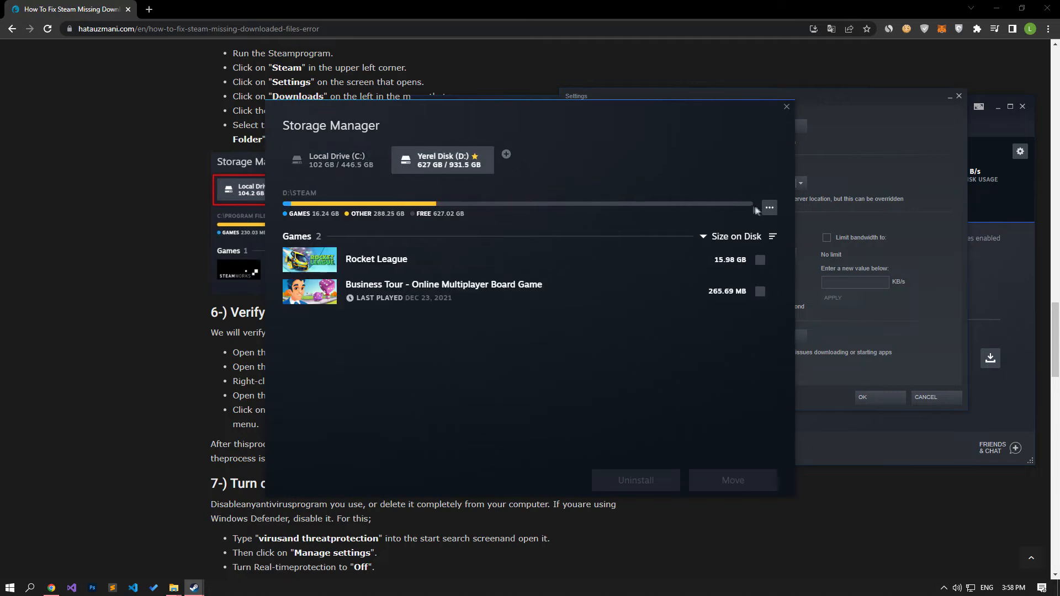
pyautogui.click(769, 208)
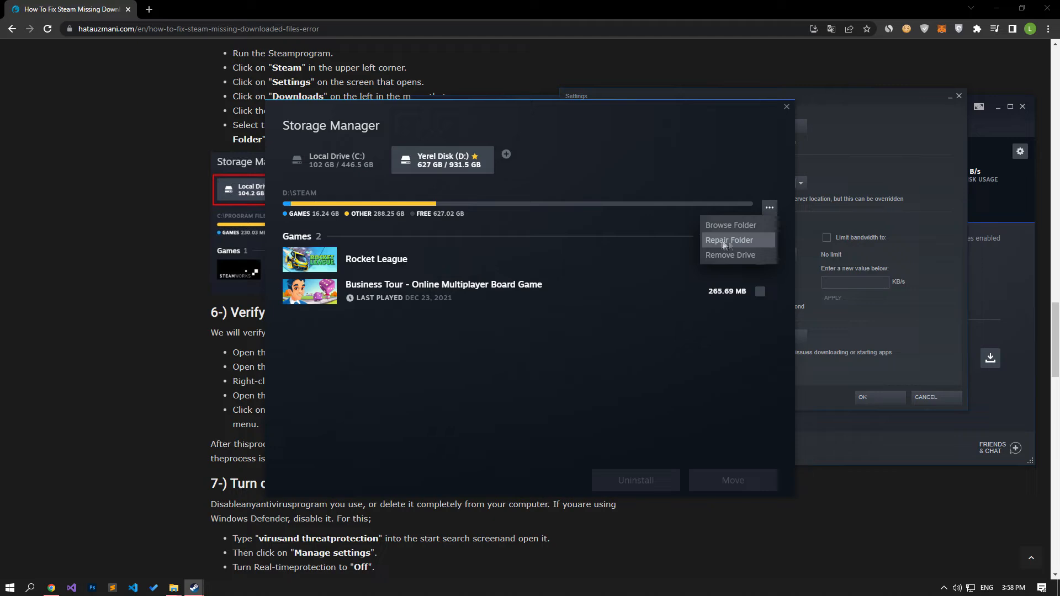
pyautogui.click(728, 240)
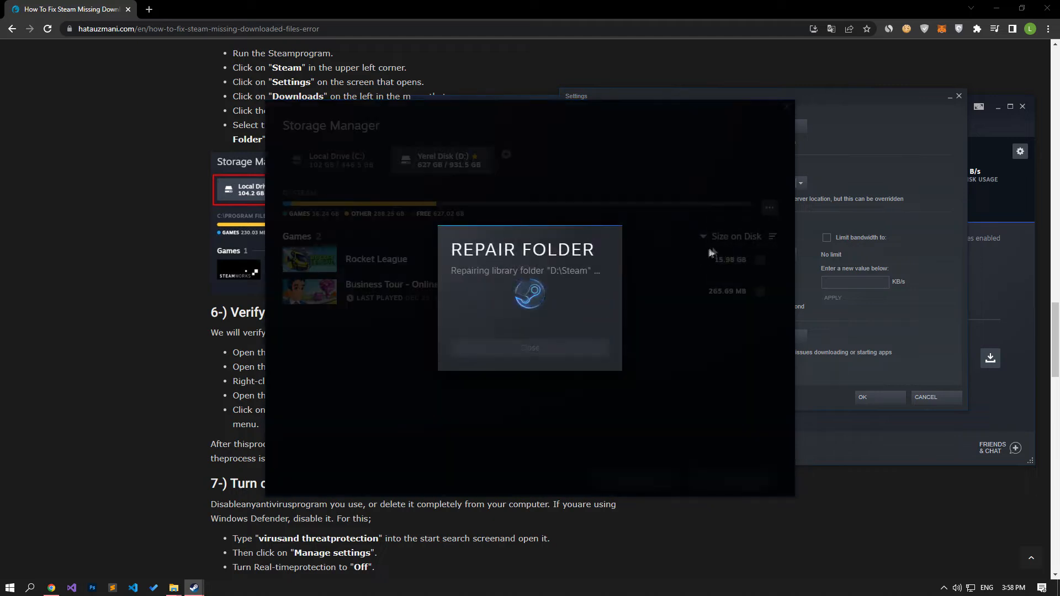
pyautogui.moveTo(654, 270)
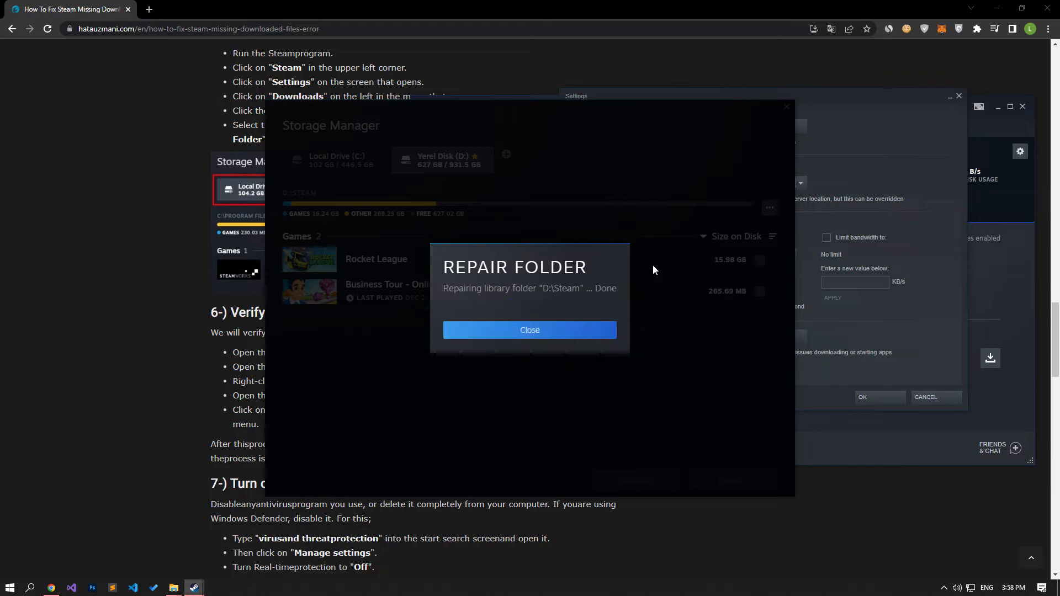
pyautogui.click(530, 329)
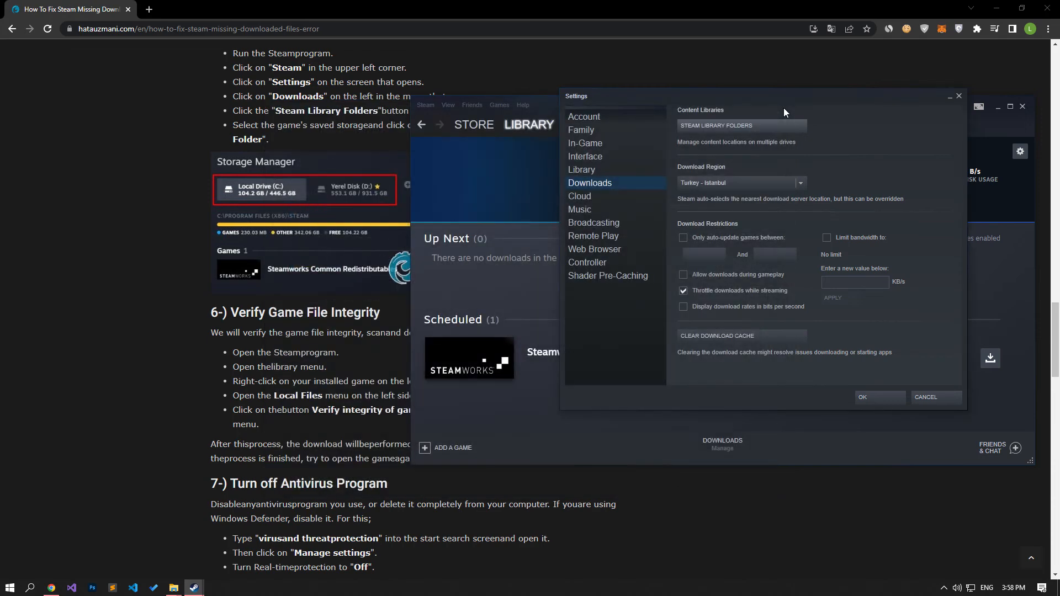
pyautogui.moveTo(958, 97)
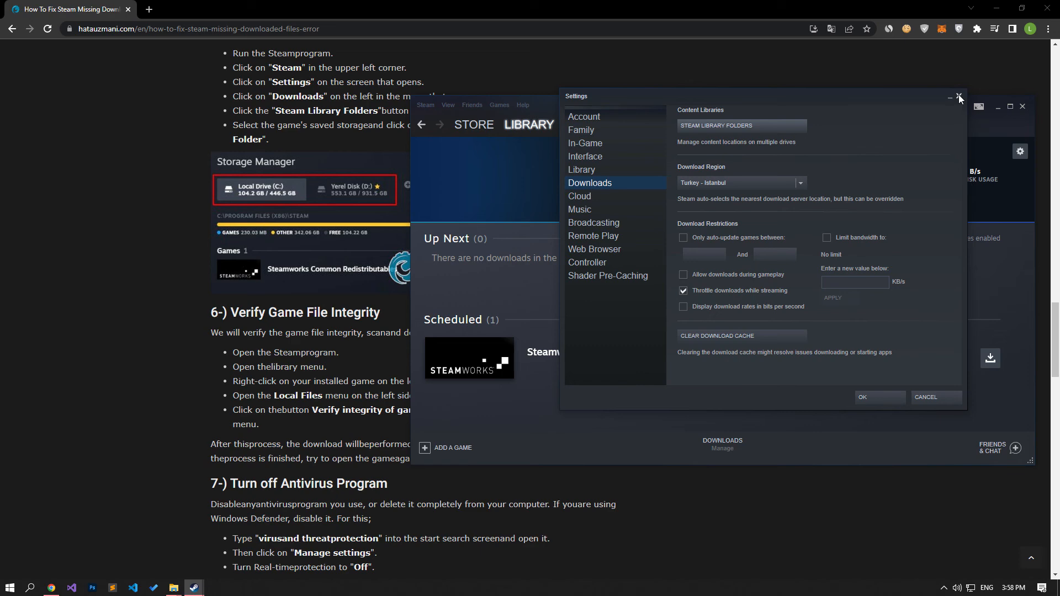
# Verify integrity of game files for Business Tour from its Properties > Local Files
pyautogui.click(959, 97)
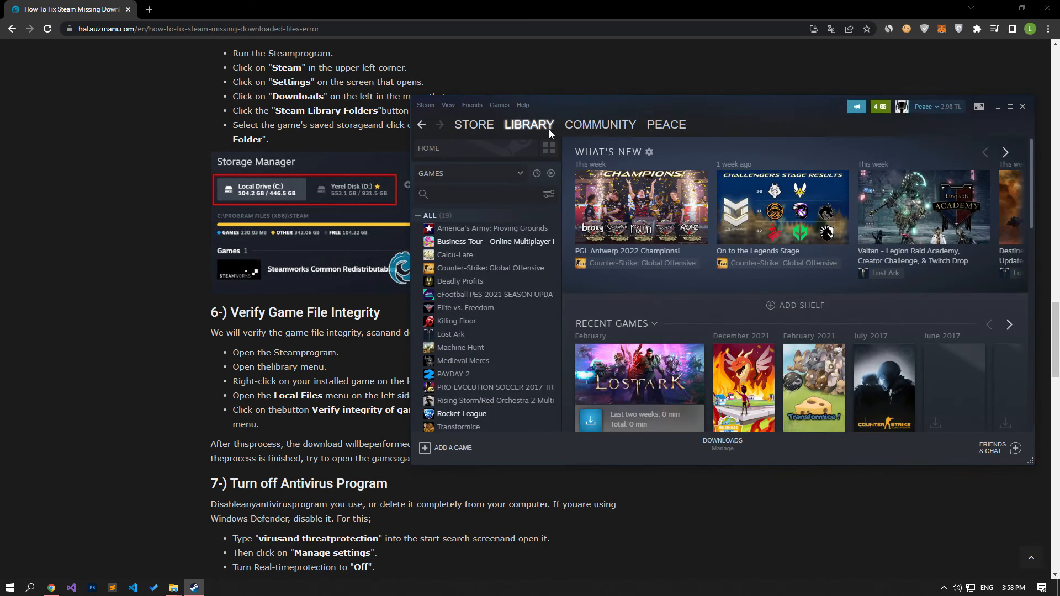
pyautogui.rightClick(490, 241)
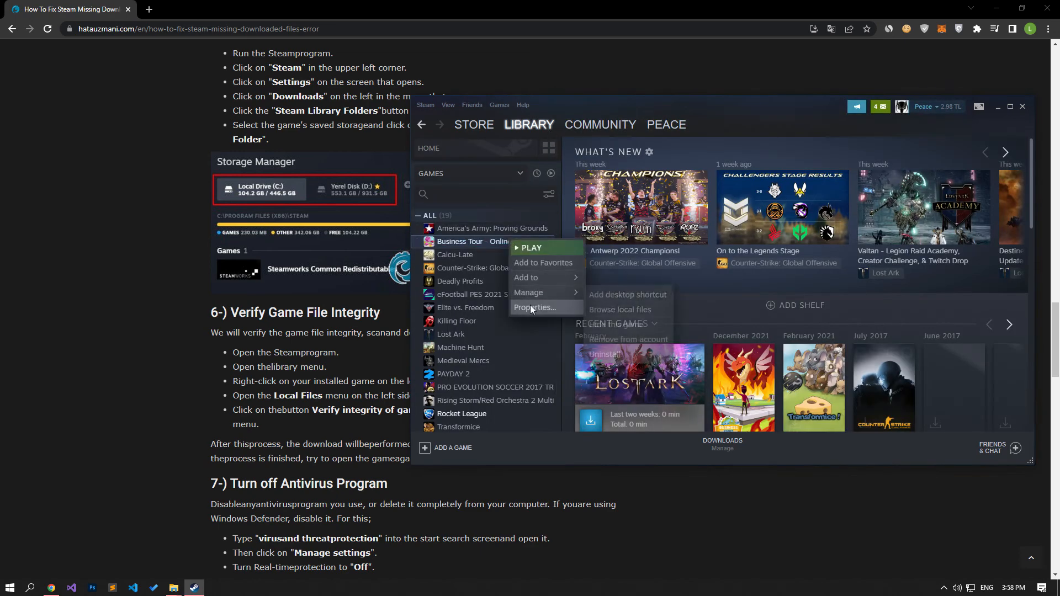
pyautogui.click(535, 307)
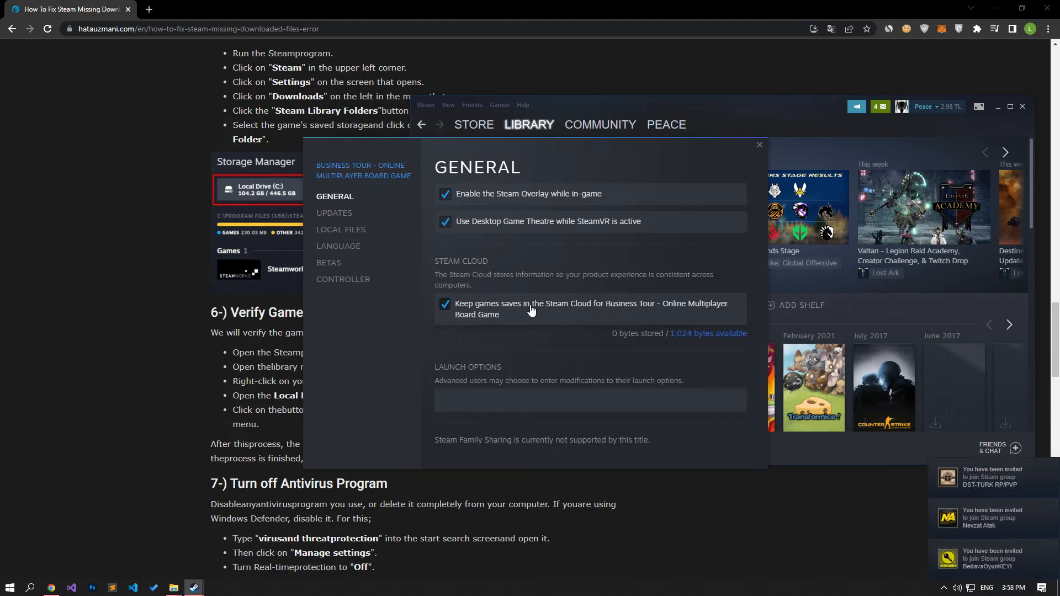
pyautogui.click(340, 230)
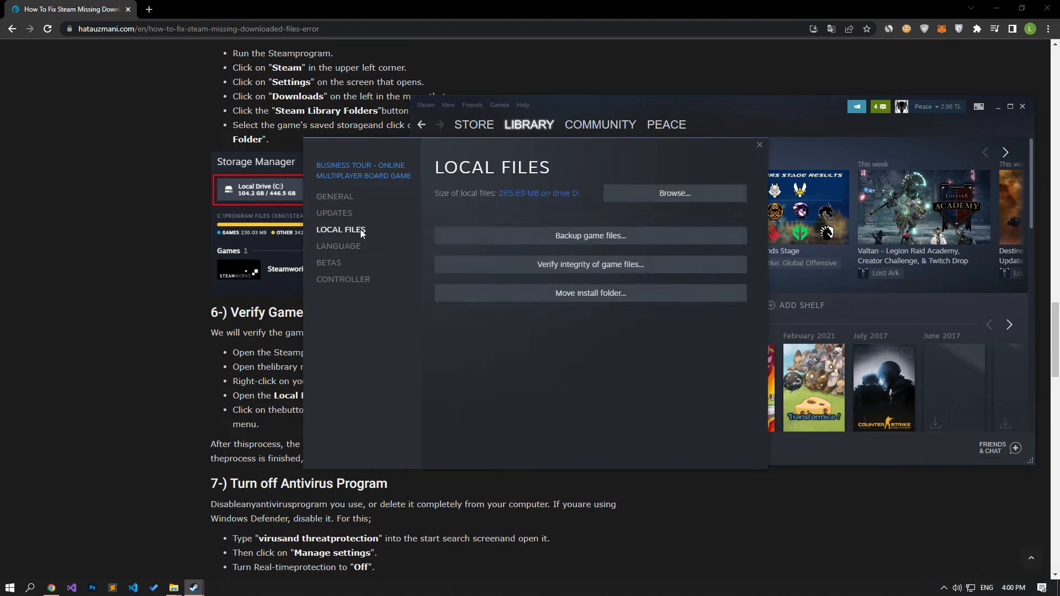
pyautogui.moveTo(484, 258)
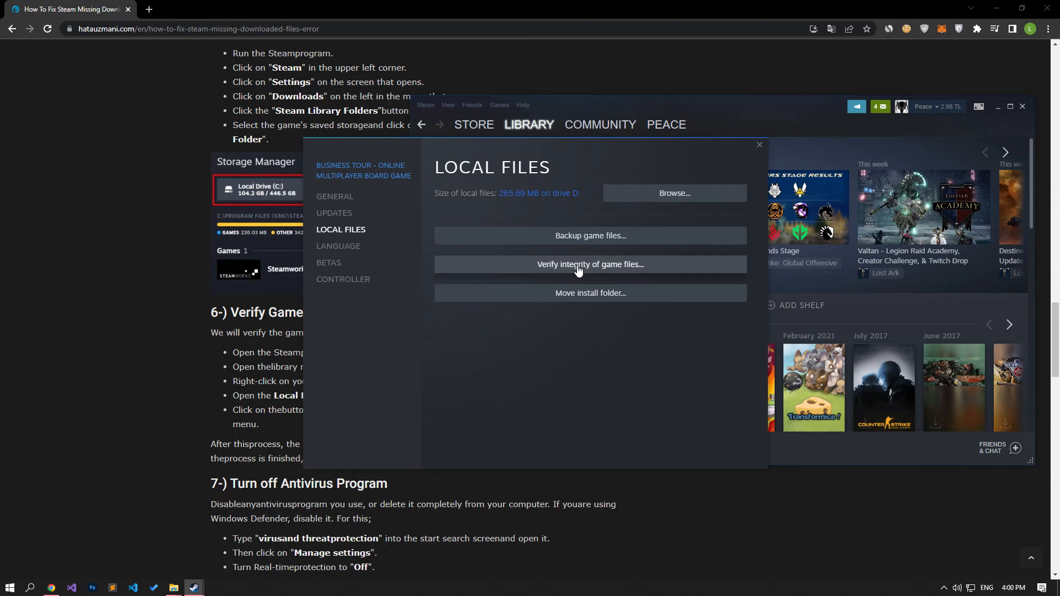
pyautogui.click(760, 145)
pyautogui.write('vir')
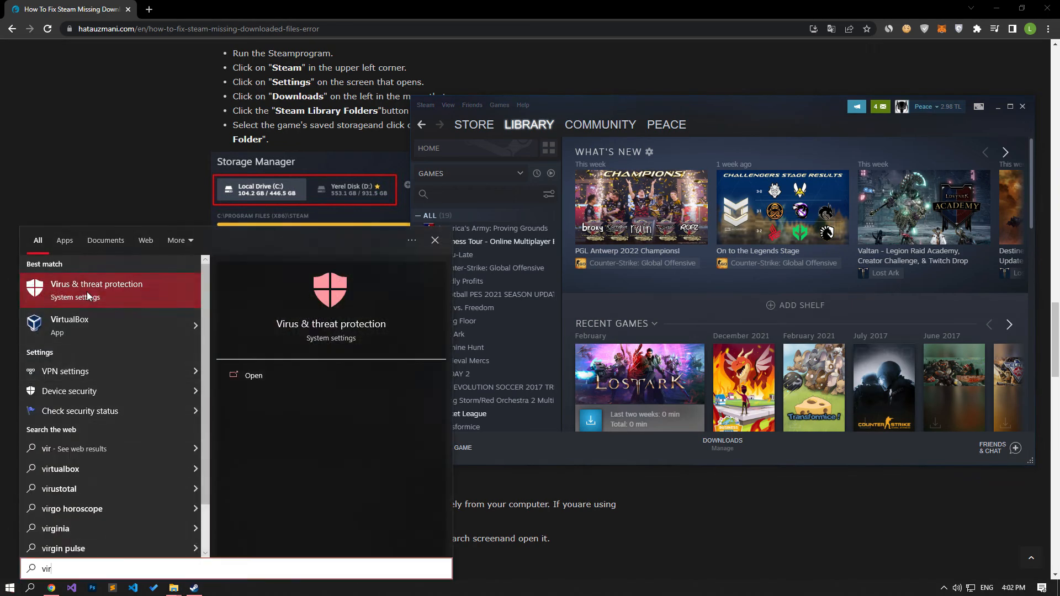
# Choose the Virus & threat protection result to open Windows Security
pyautogui.click(96, 283)
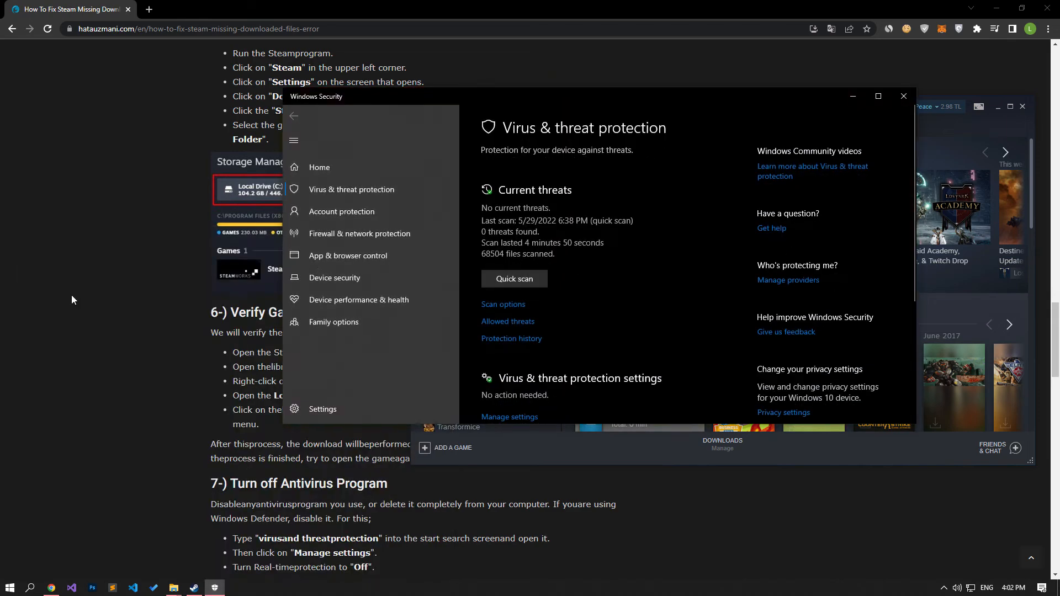
# Browse into the ransomware protection settings and back to the overview
pyautogui.scroll(-3)
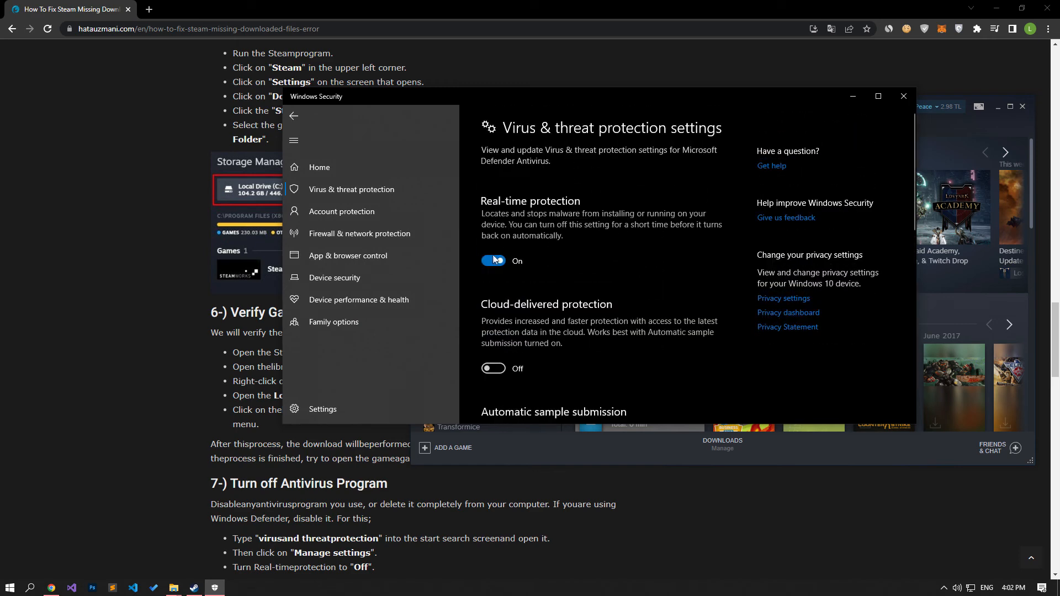
pyautogui.click(294, 116)
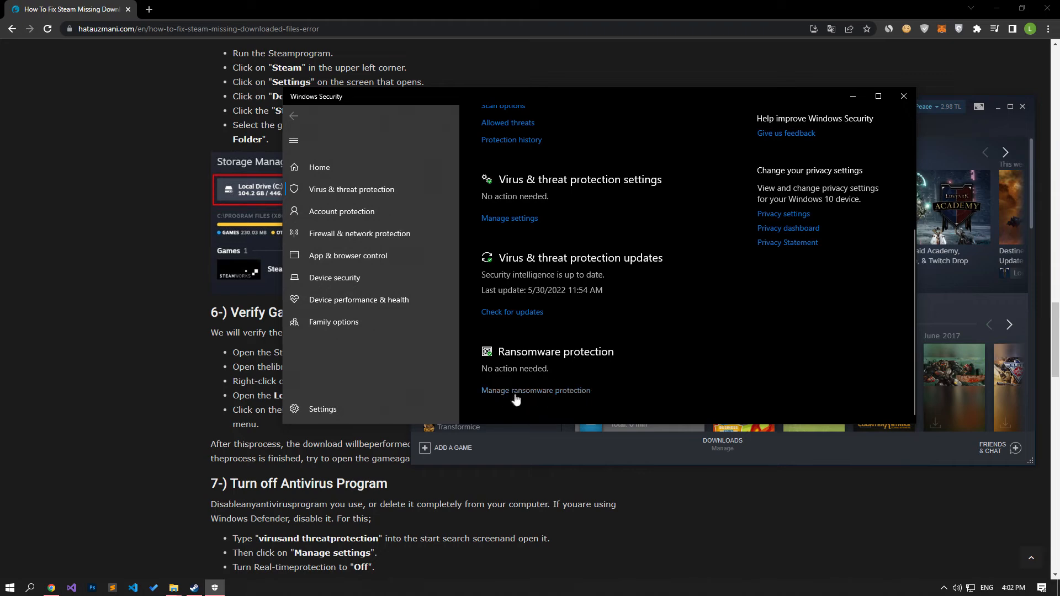
pyautogui.click(536, 391)
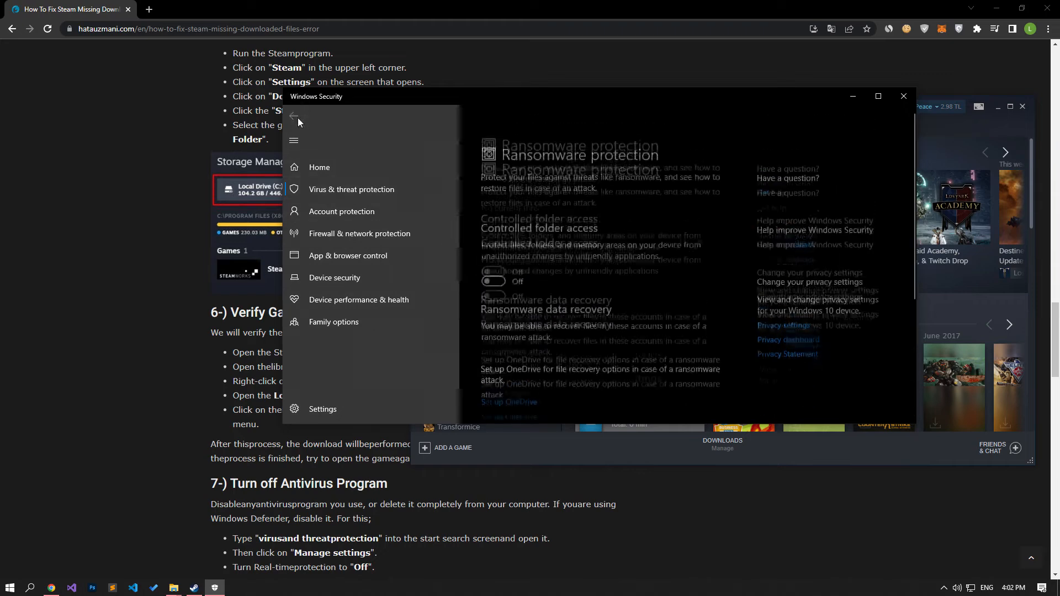
pyautogui.click(294, 116)
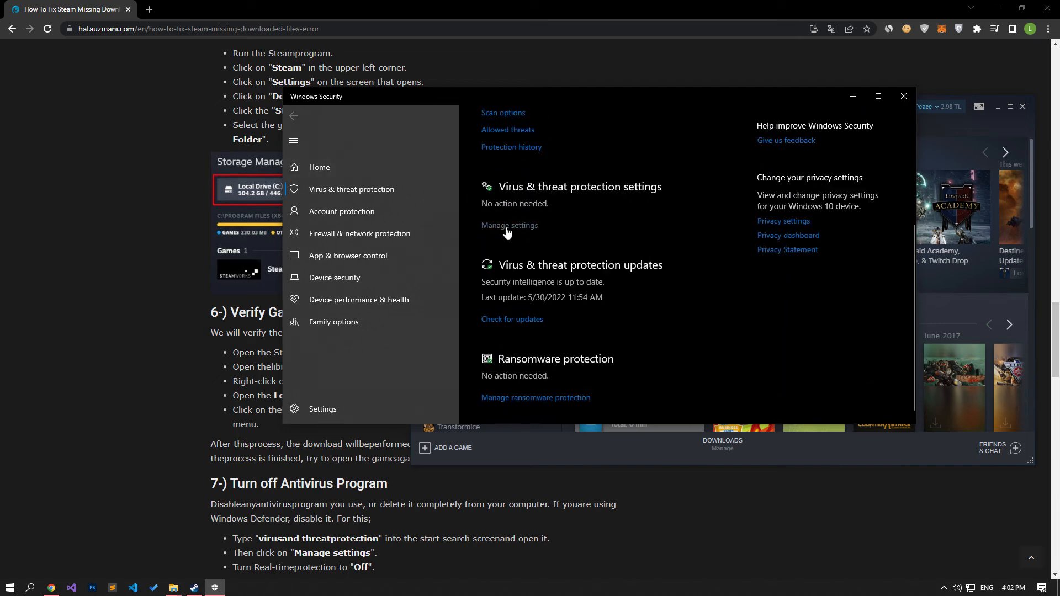
# Switch Real-time protection to Off in Manage settings
pyautogui.click(511, 225)
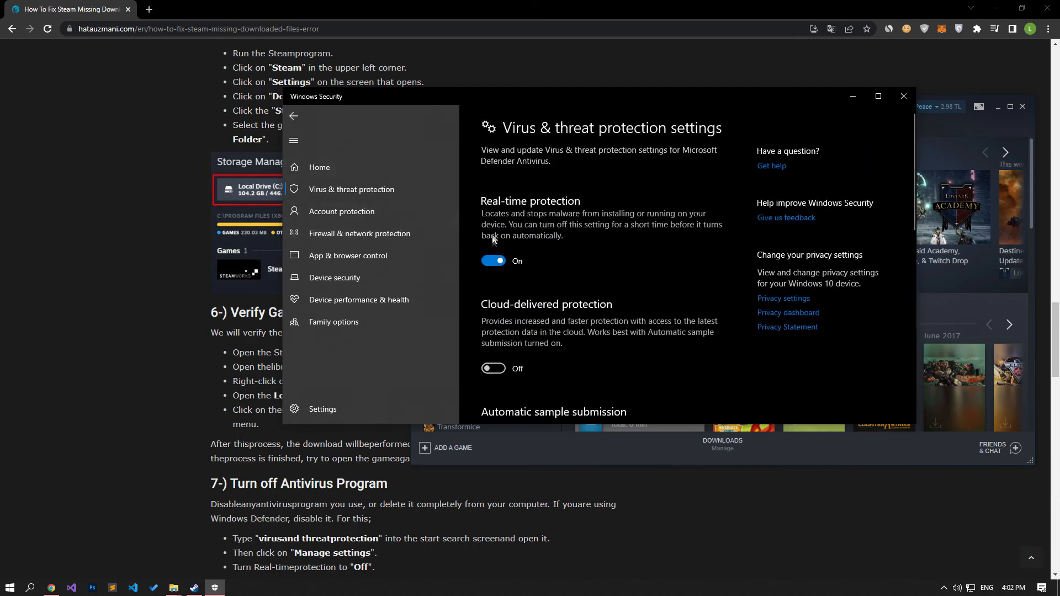
pyautogui.click(493, 260)
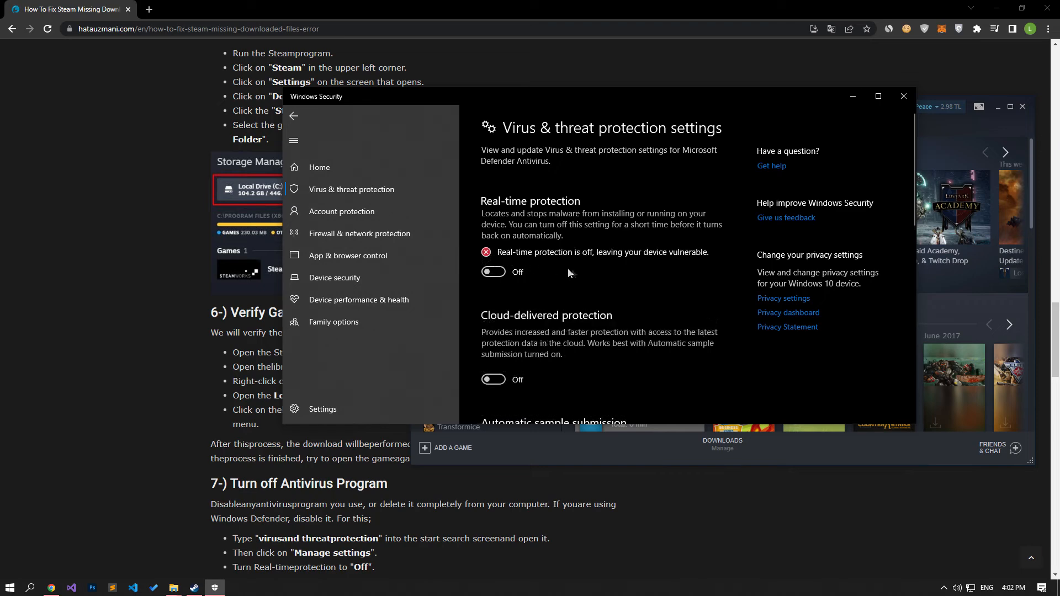
pyautogui.scroll(-3)
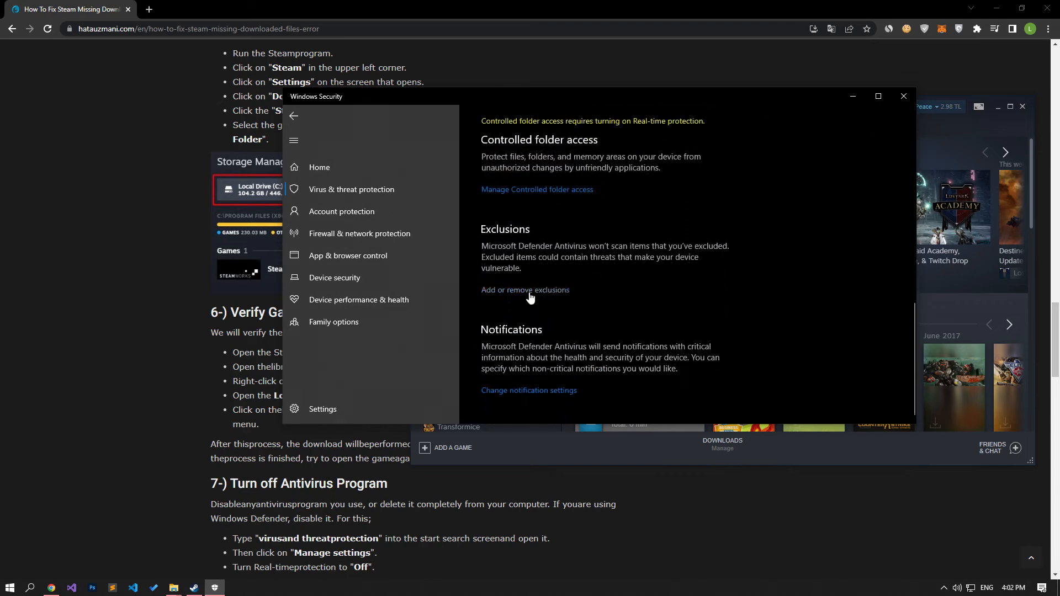
# Start adding a folder exclusion in Defender and browse into Yerel Disk (D:)
pyautogui.scroll(-3)
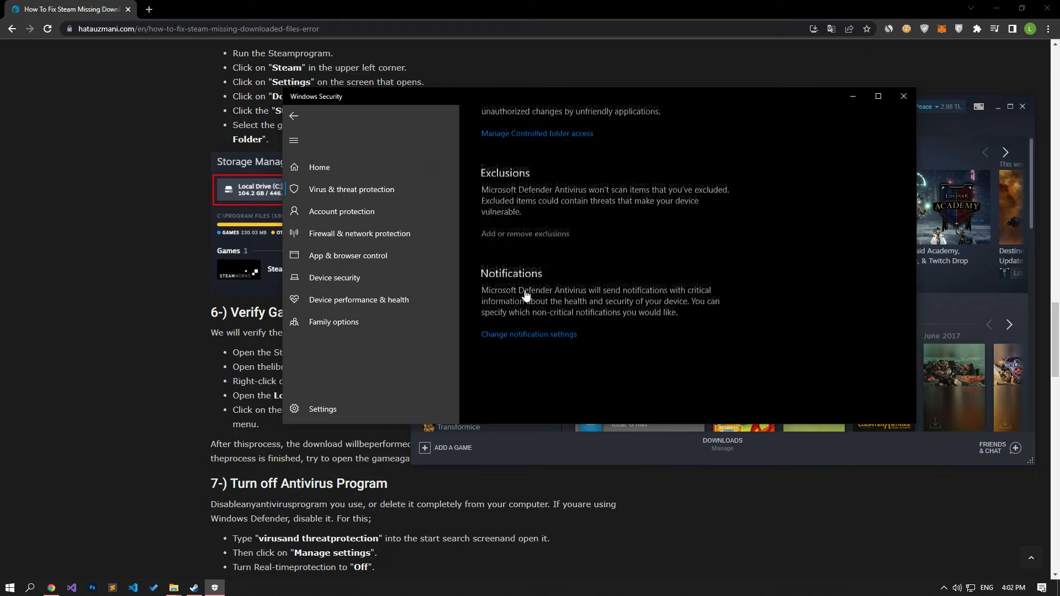
pyautogui.click(525, 235)
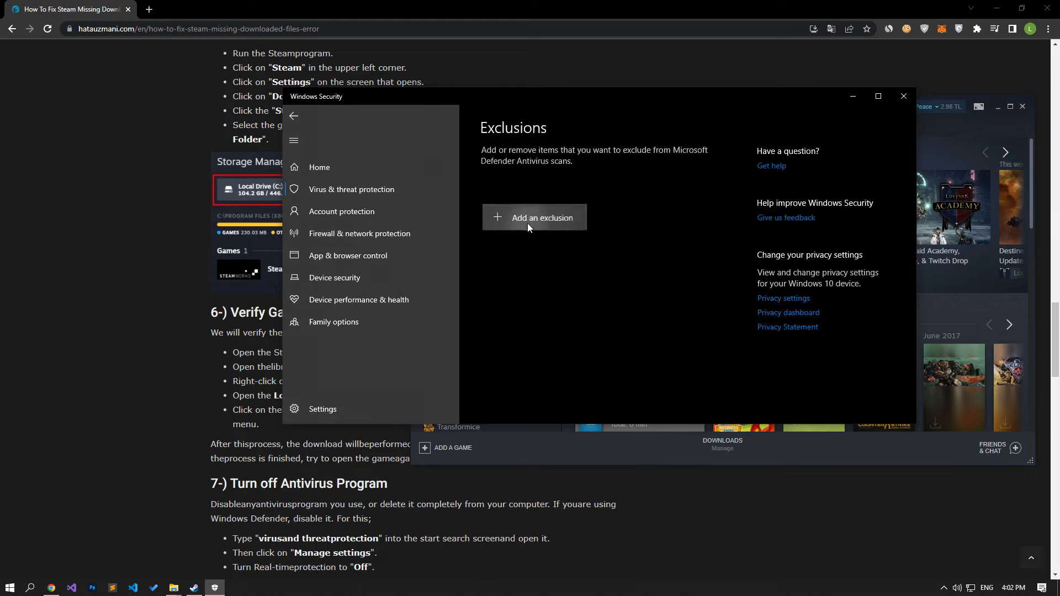
pyautogui.moveTo(528, 266)
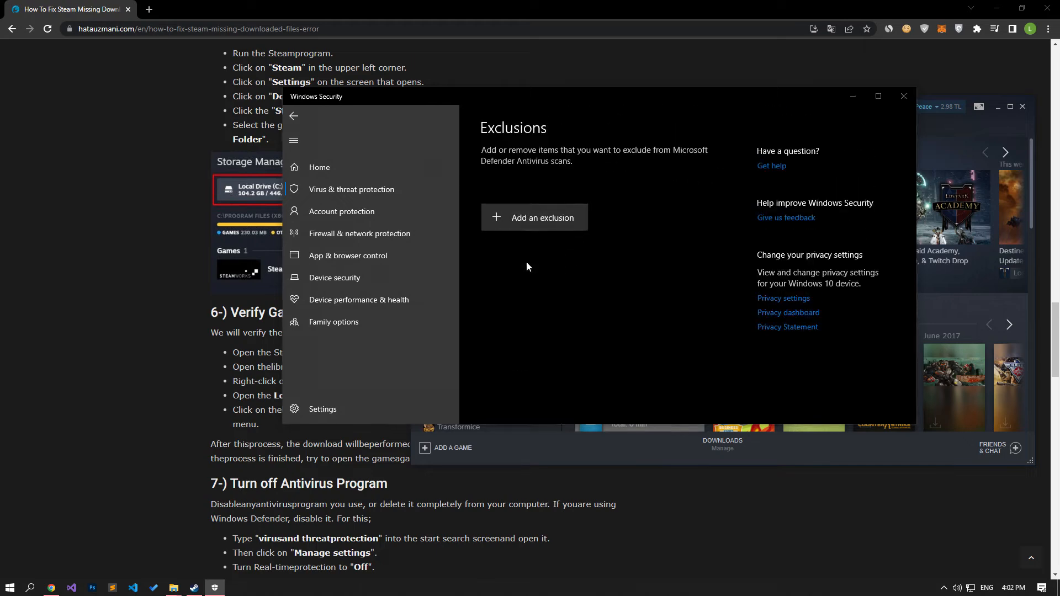
pyautogui.click(534, 216)
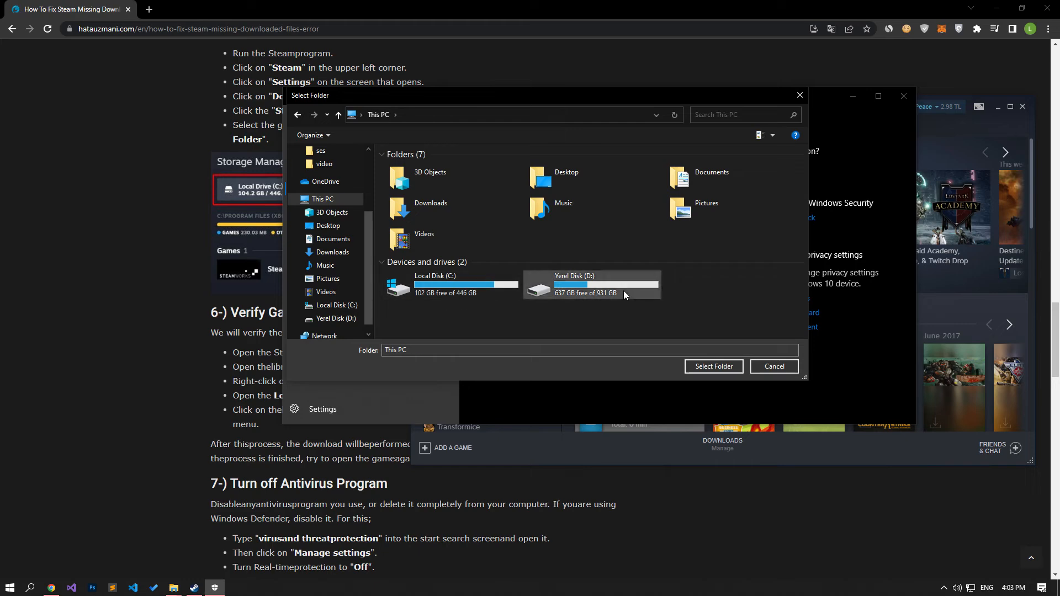
pyautogui.doubleClick(574, 284)
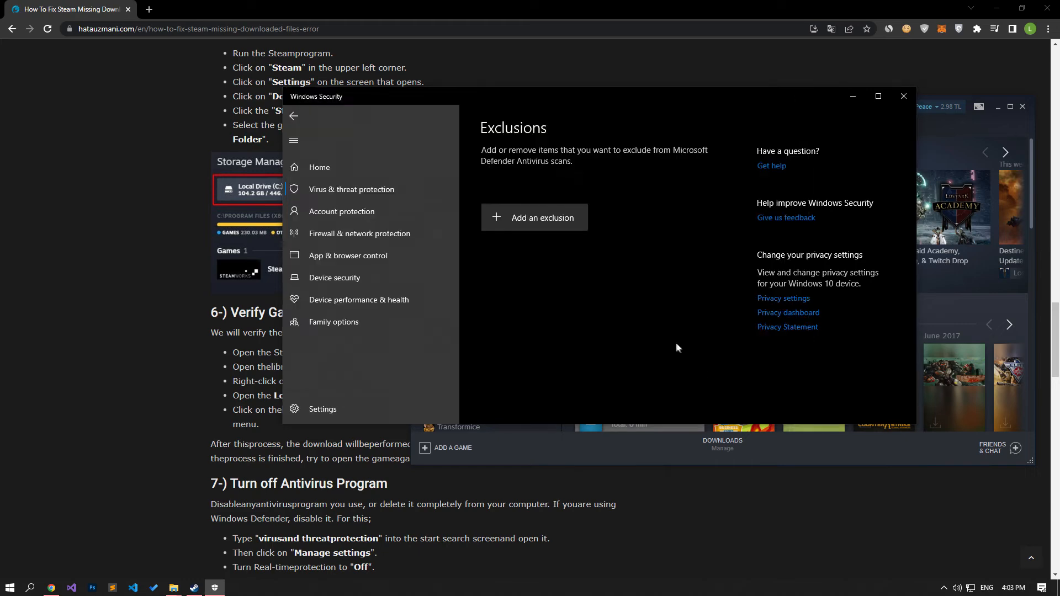
pyautogui.click(534, 217)
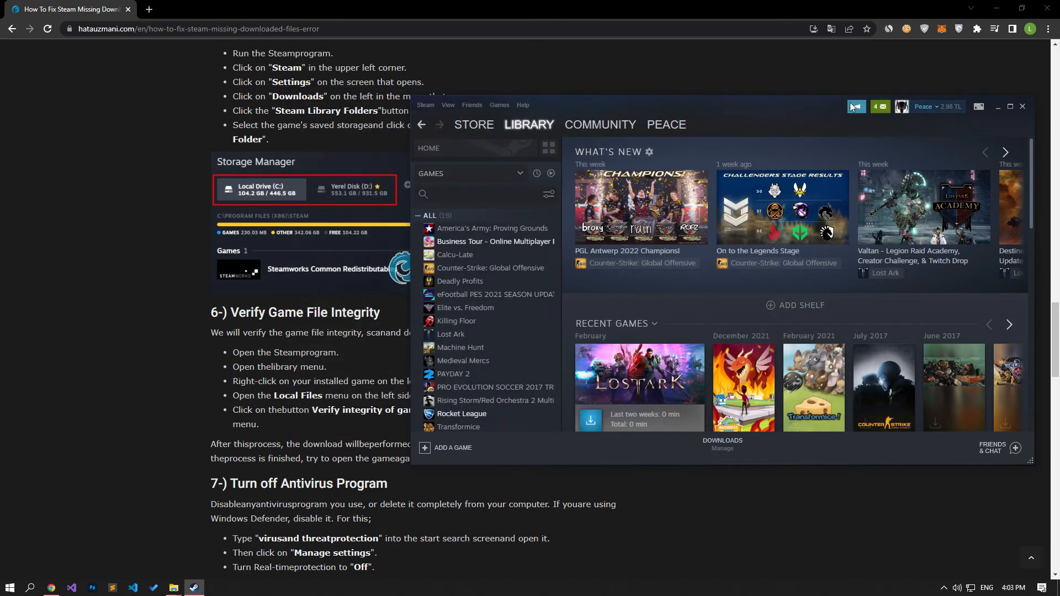
pyautogui.moveTo(816, 110)
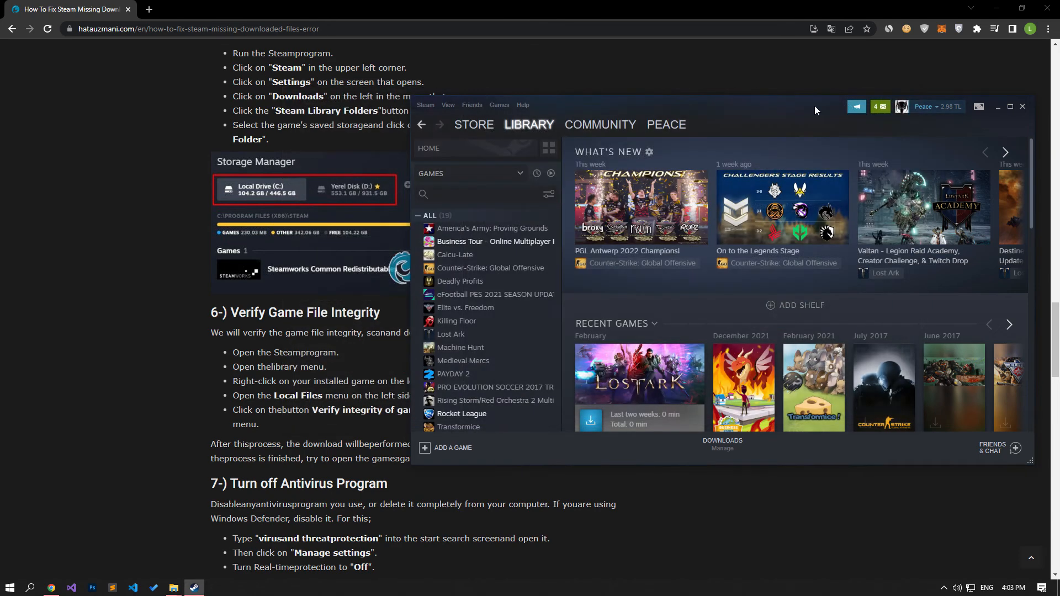